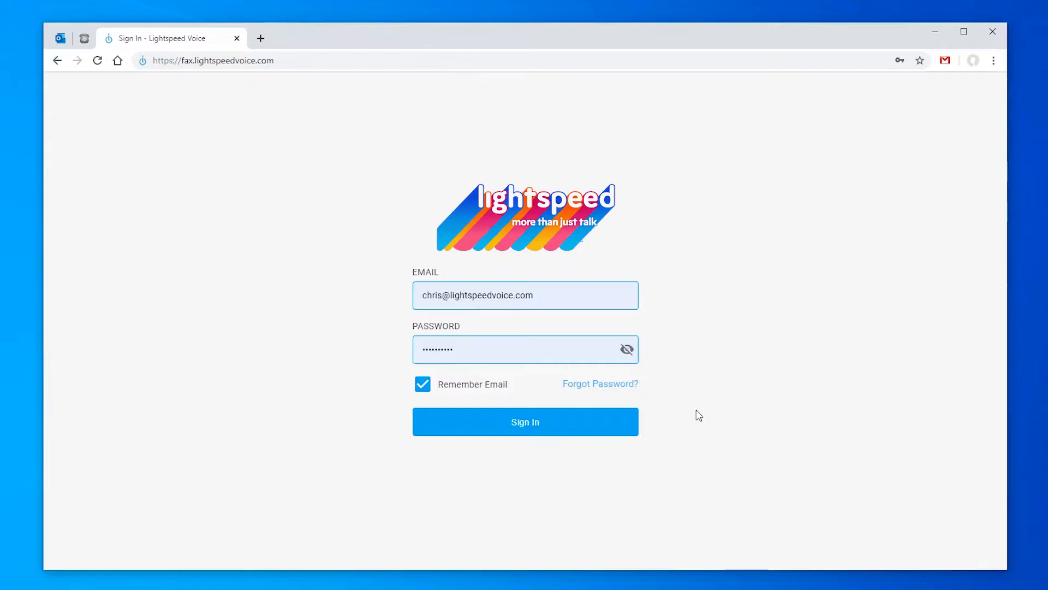
mouse_move(735, 401)
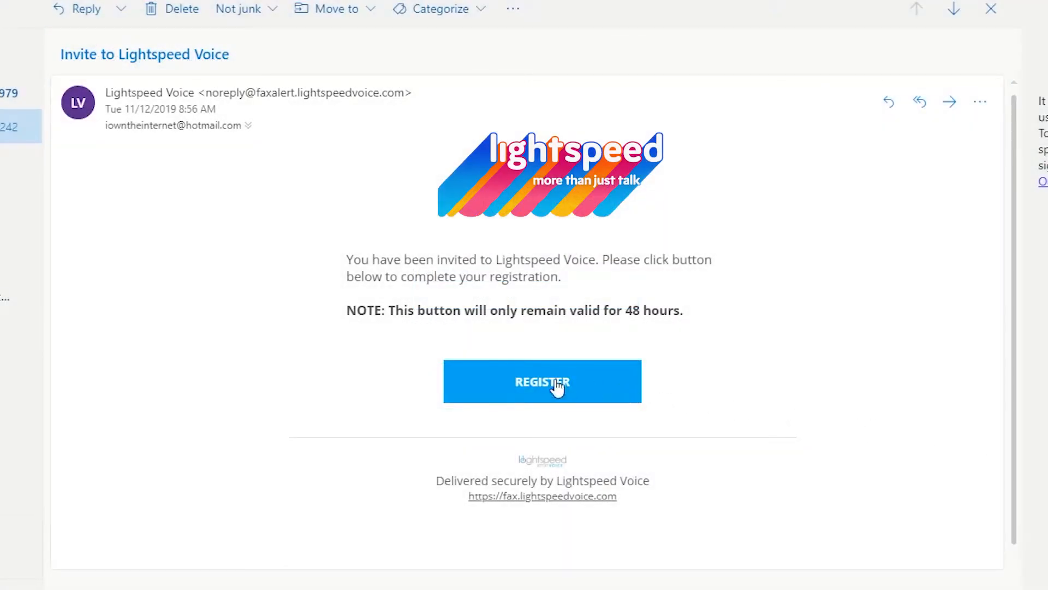
Register the invited account from the email, submit the sign-up form and dismiss the Success message
click(542, 381)
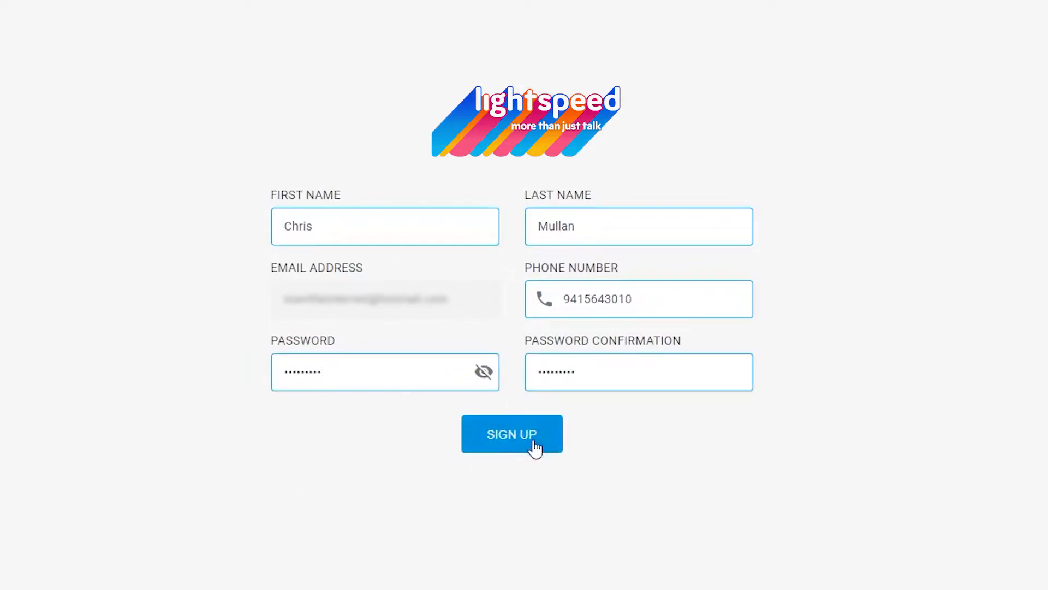
click(511, 434)
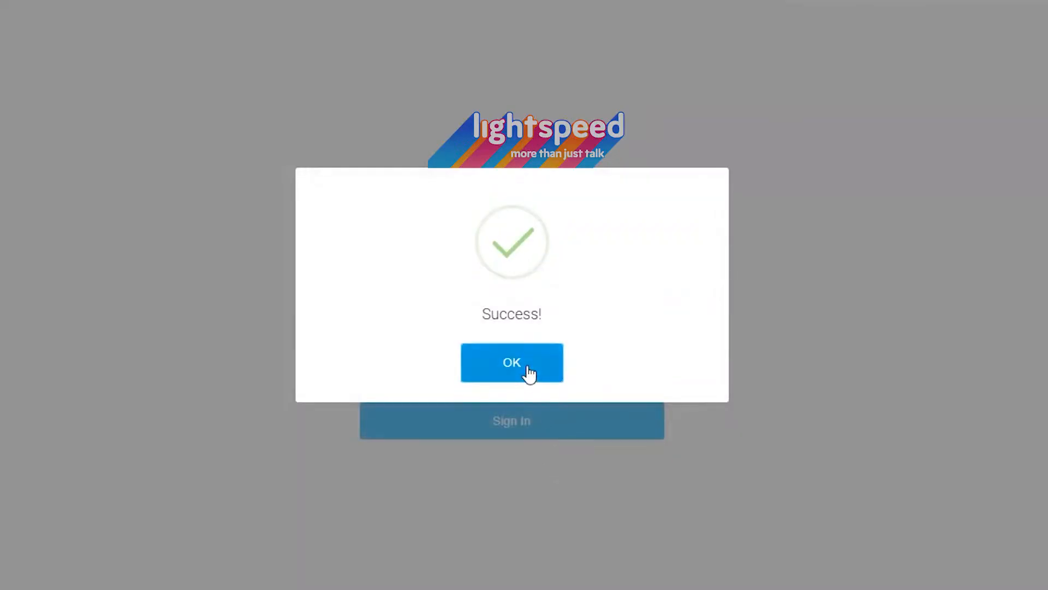
click(511, 362)
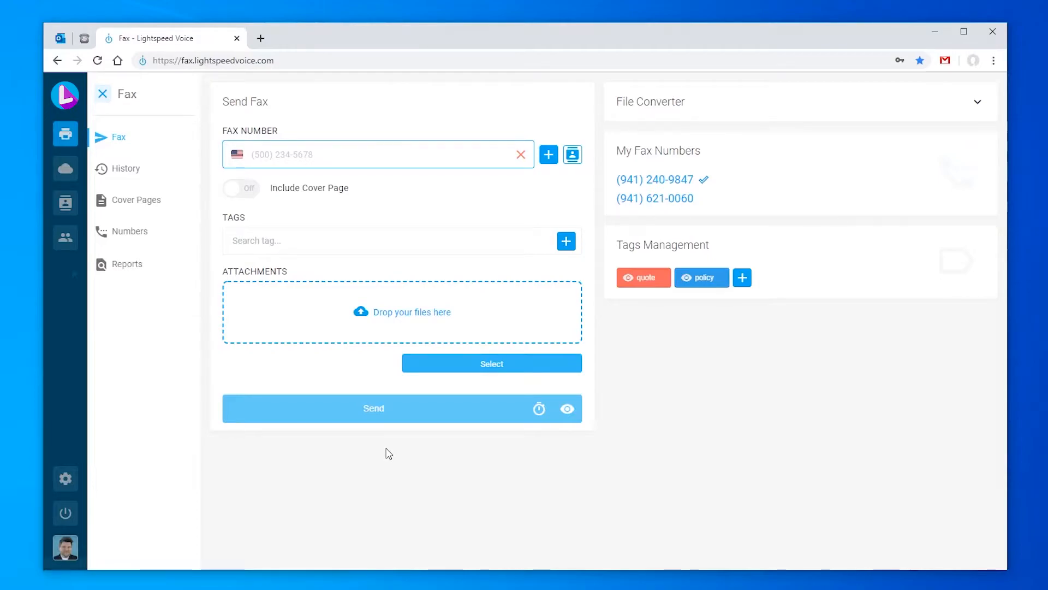
mouse_move(75, 273)
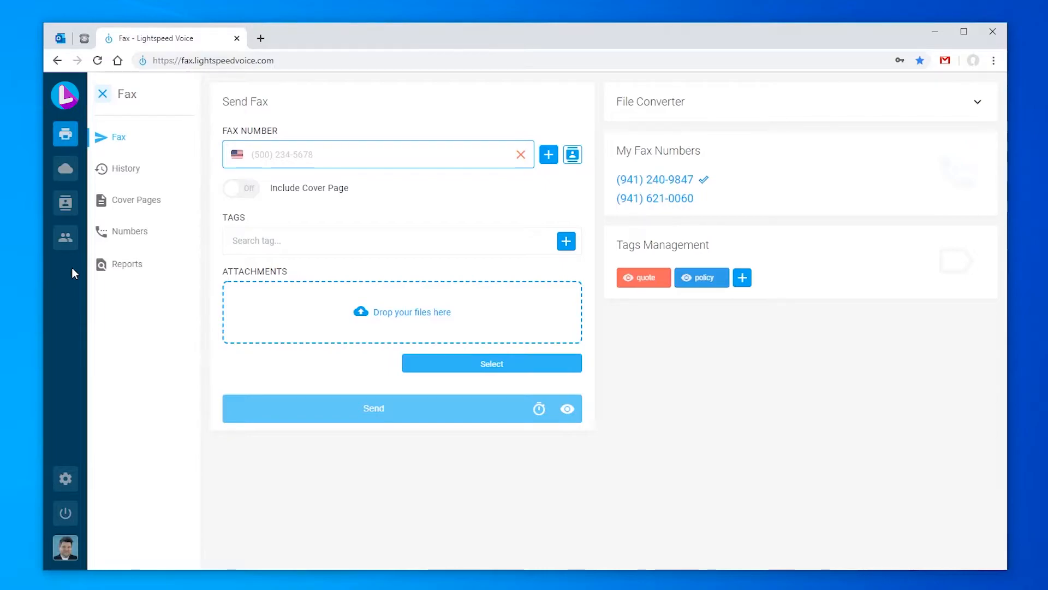
mouse_move(502, 207)
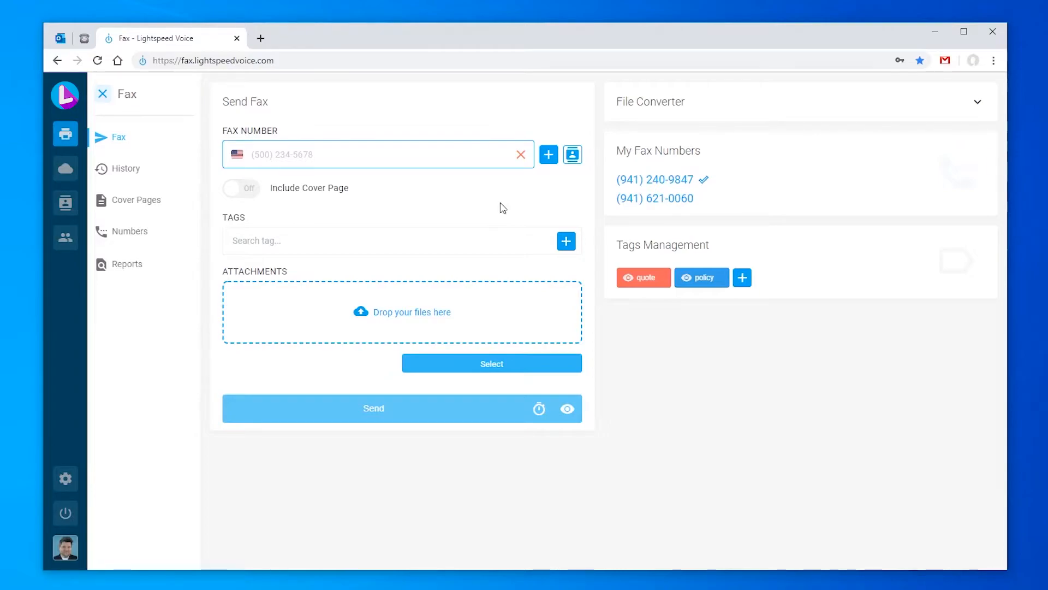
mouse_move(573, 154)
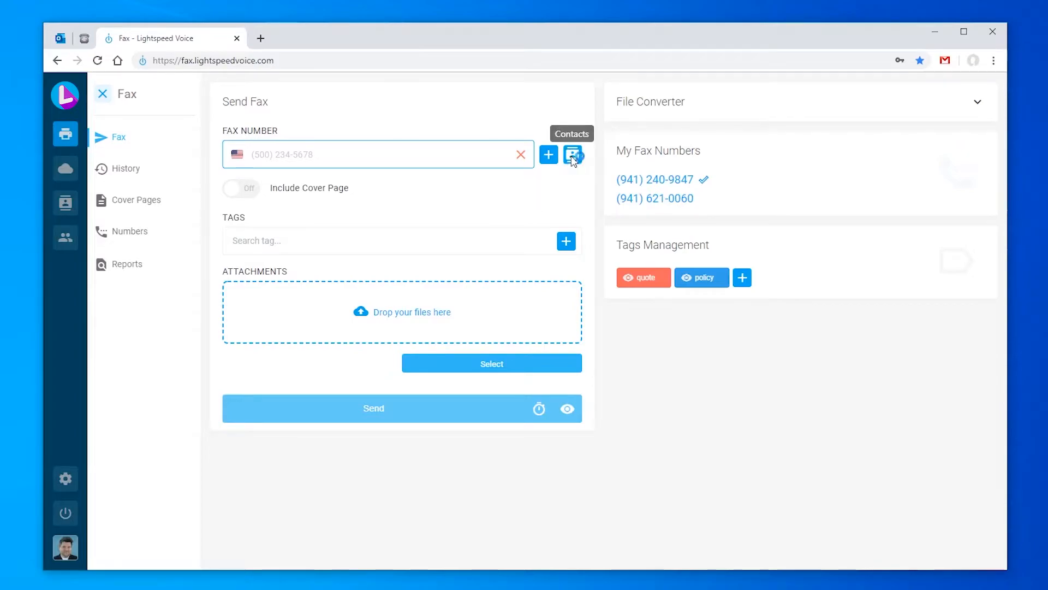
click(571, 154)
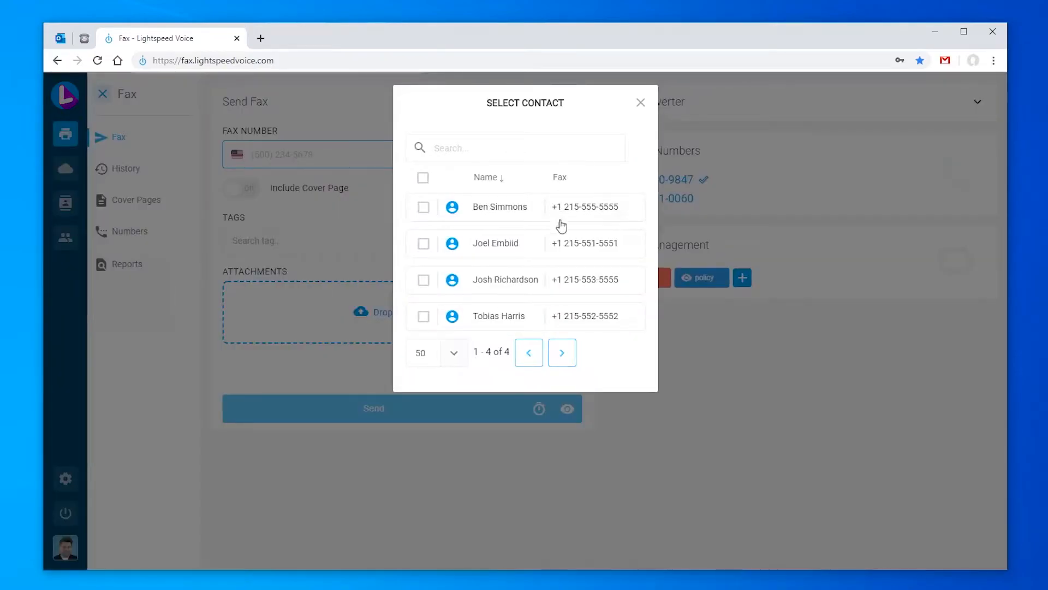
click(640, 102)
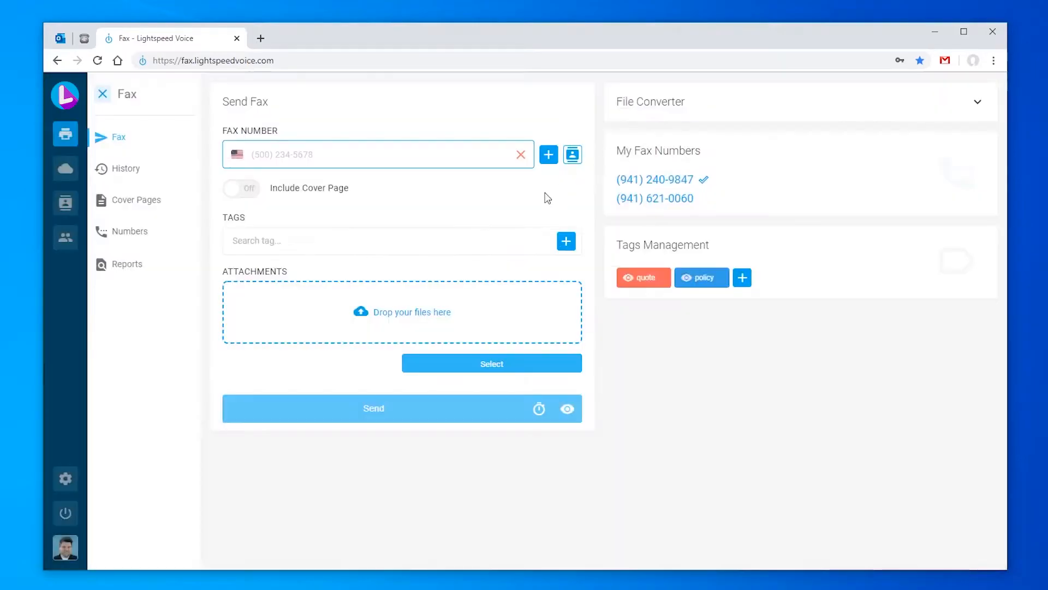
mouse_move(449, 206)
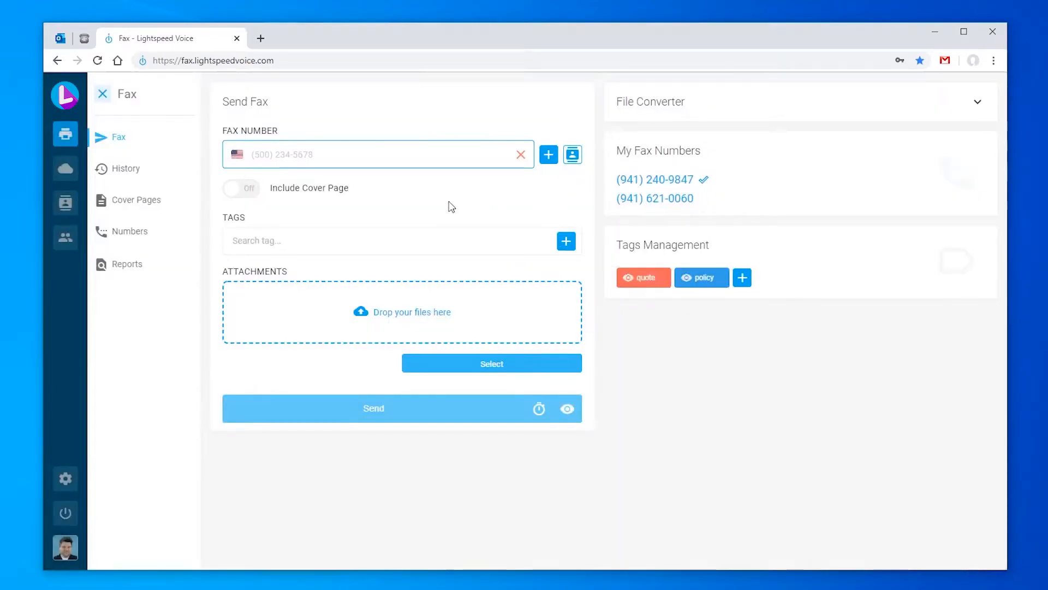
click(377, 154)
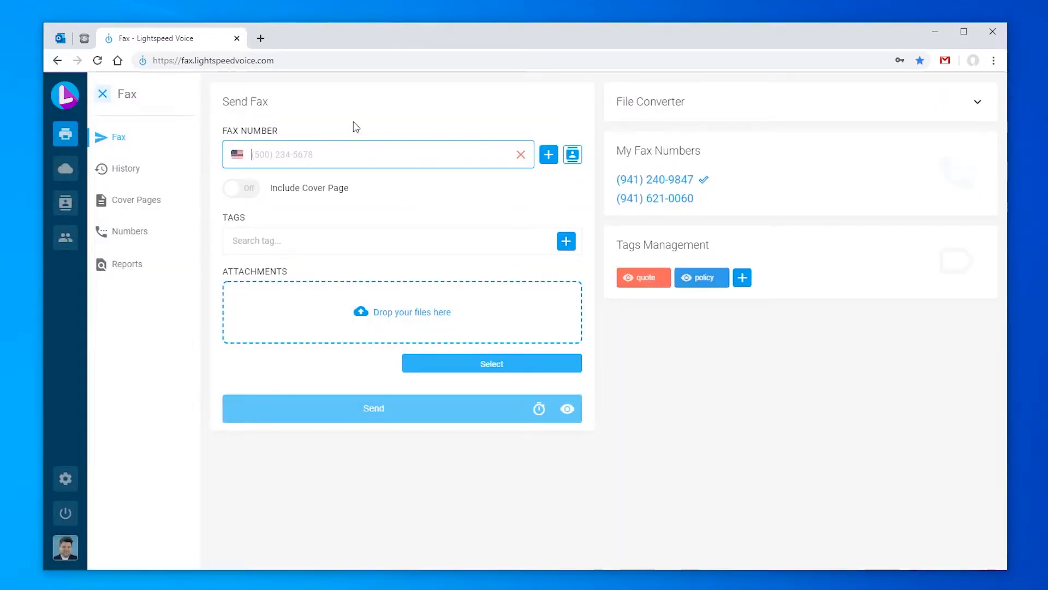
text((941) 303-)
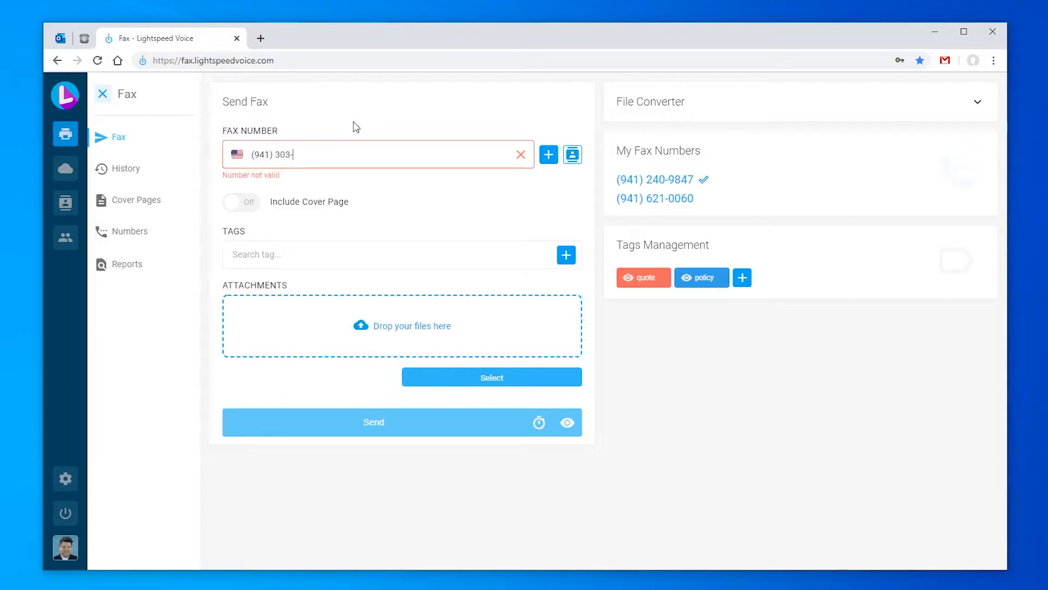
text(6922)
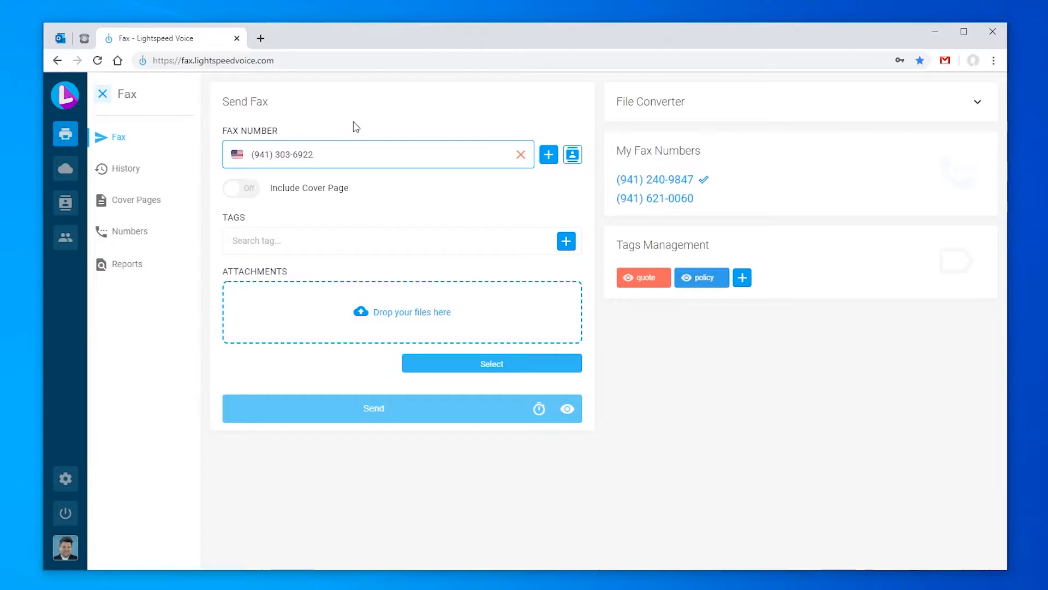
mouse_move(548, 154)
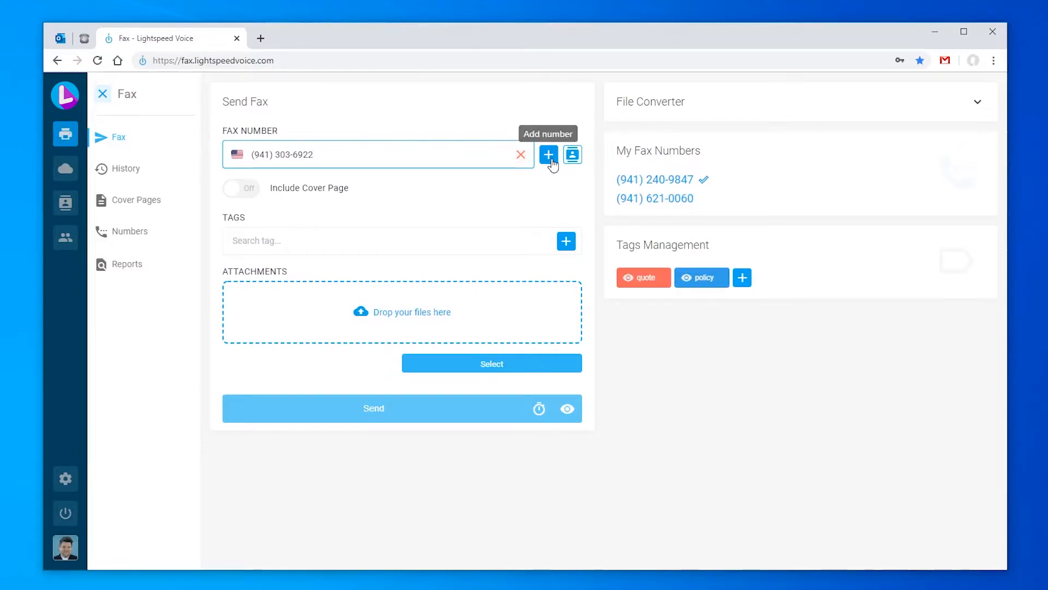
click(548, 154)
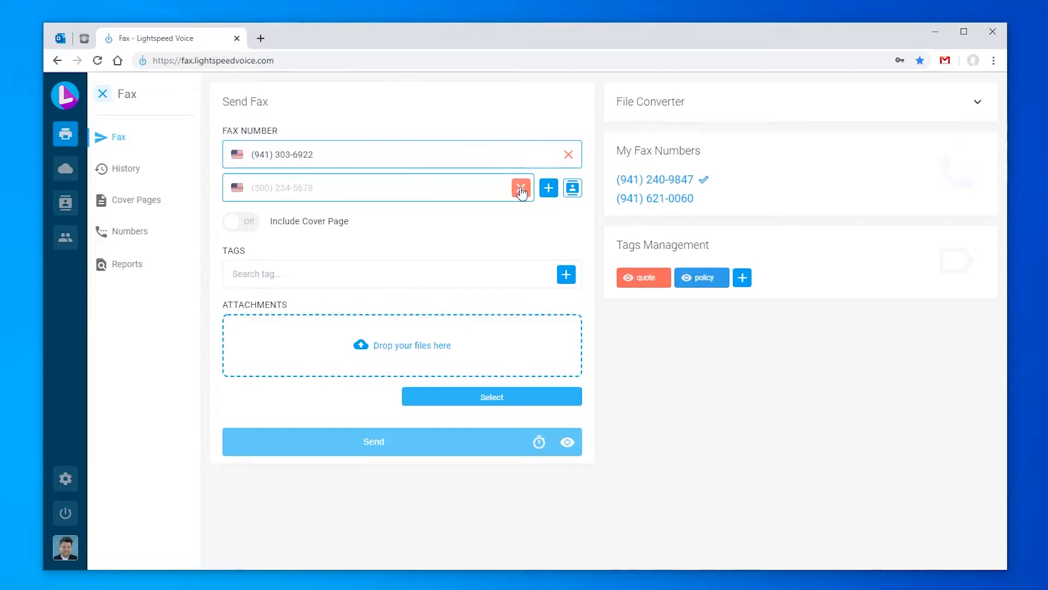
click(521, 188)
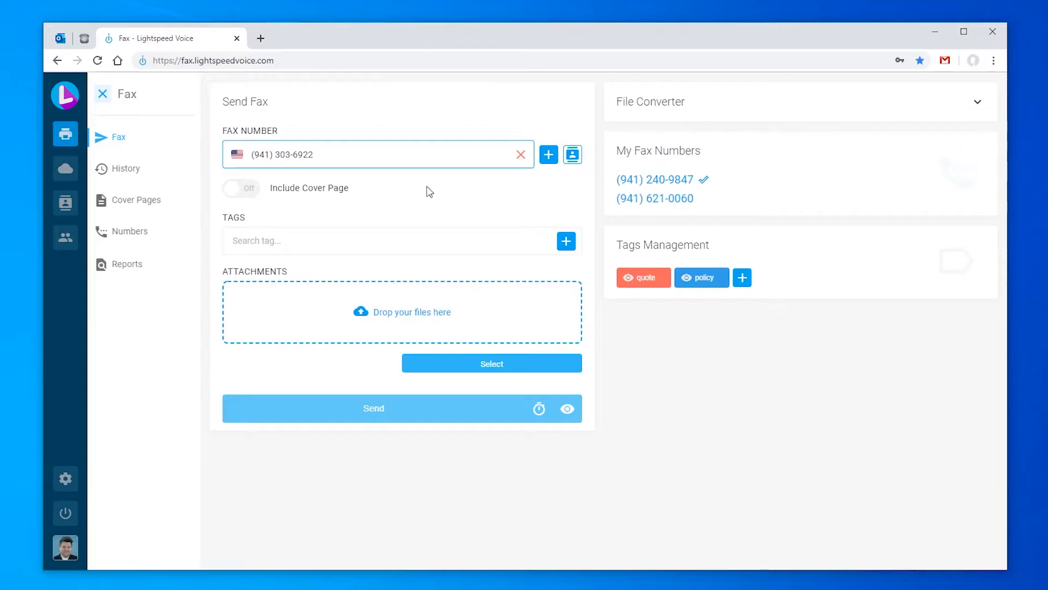
Include a cover page for 'Big Insurance - Ac', subject 'New Policy', note 'Needs to be revi', and attach test_fax.pdf
click(240, 187)
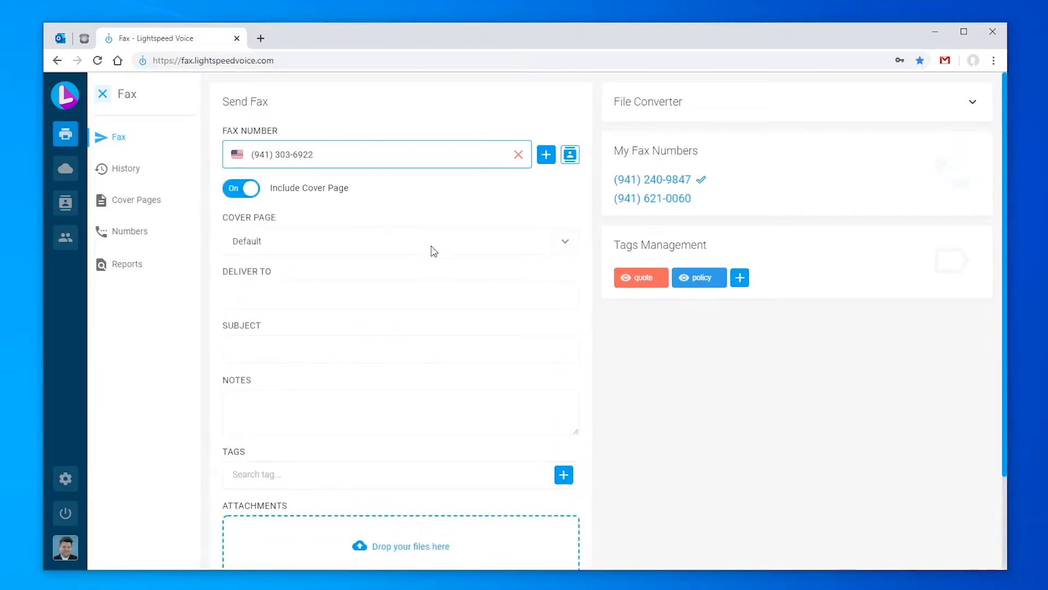
mouse_move(410, 198)
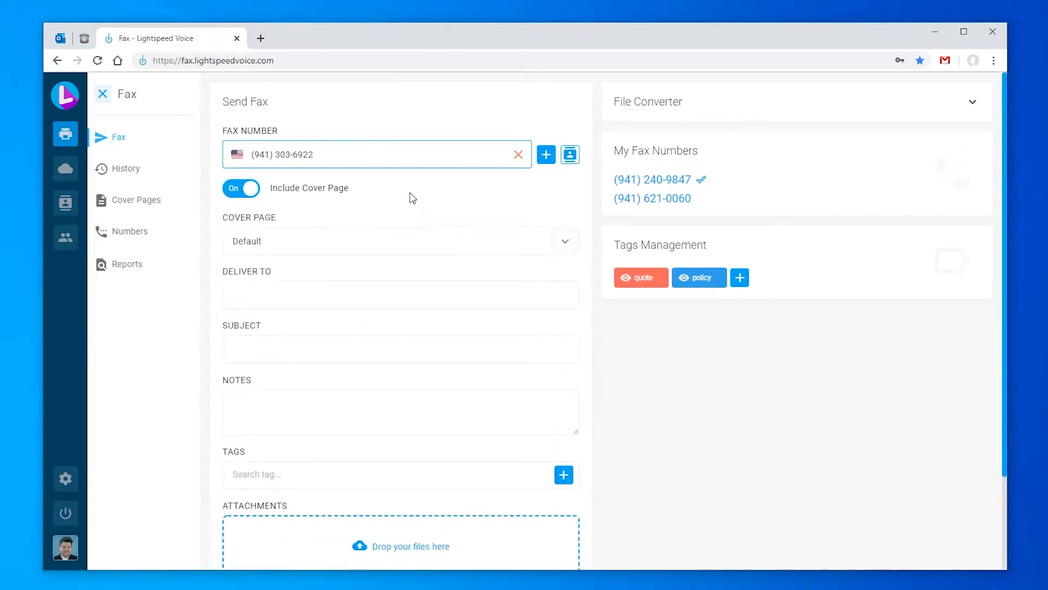
mouse_move(407, 212)
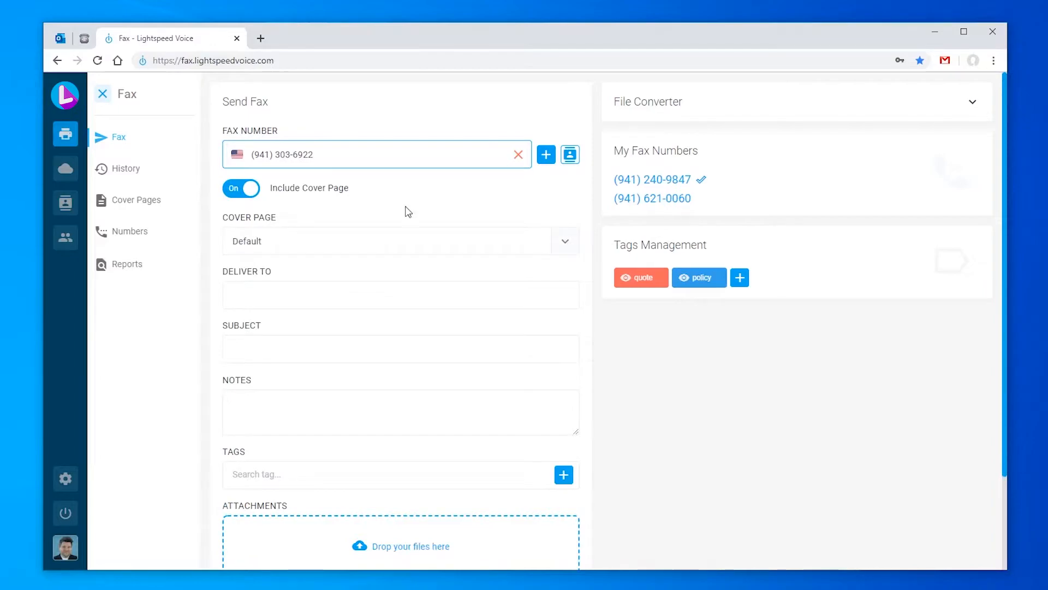
text(Big Insurance - Ac)
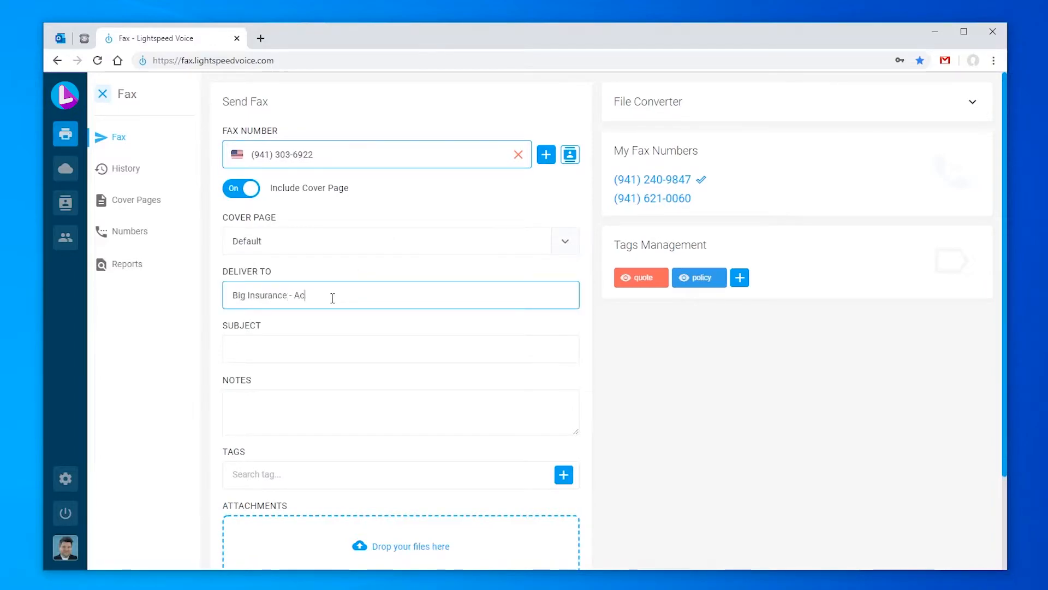
text(New Policy)
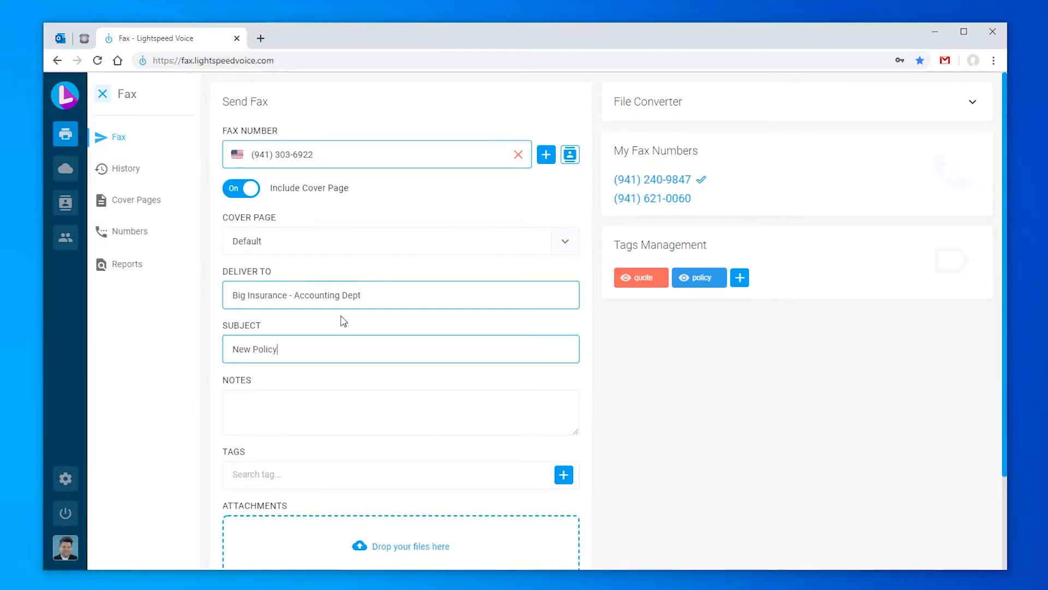
text(Needs to be reviewed!)
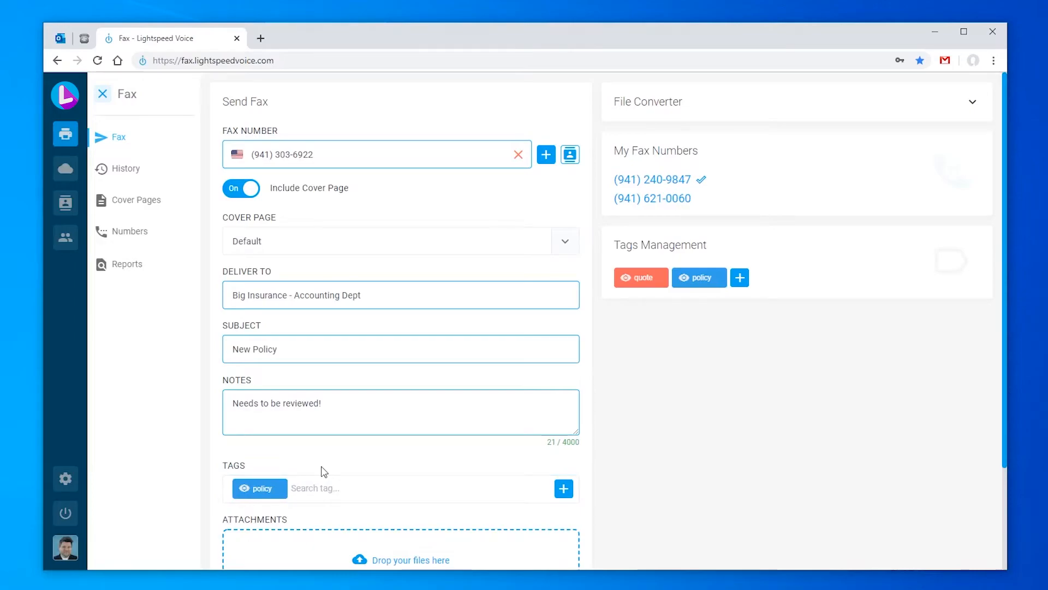
scroll(down, 3)
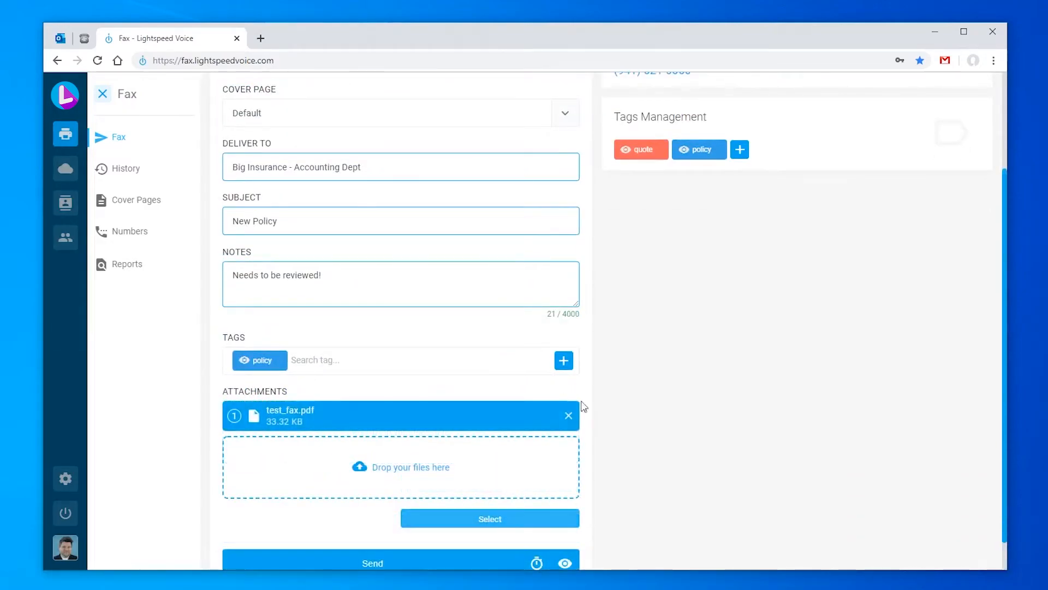
mouse_move(602, 440)
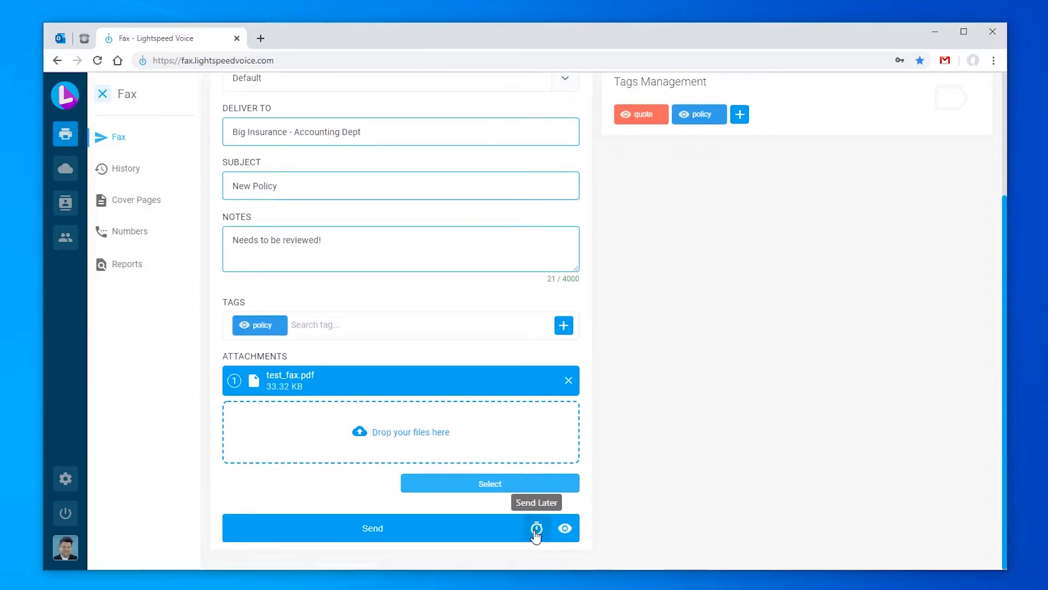
click(537, 528)
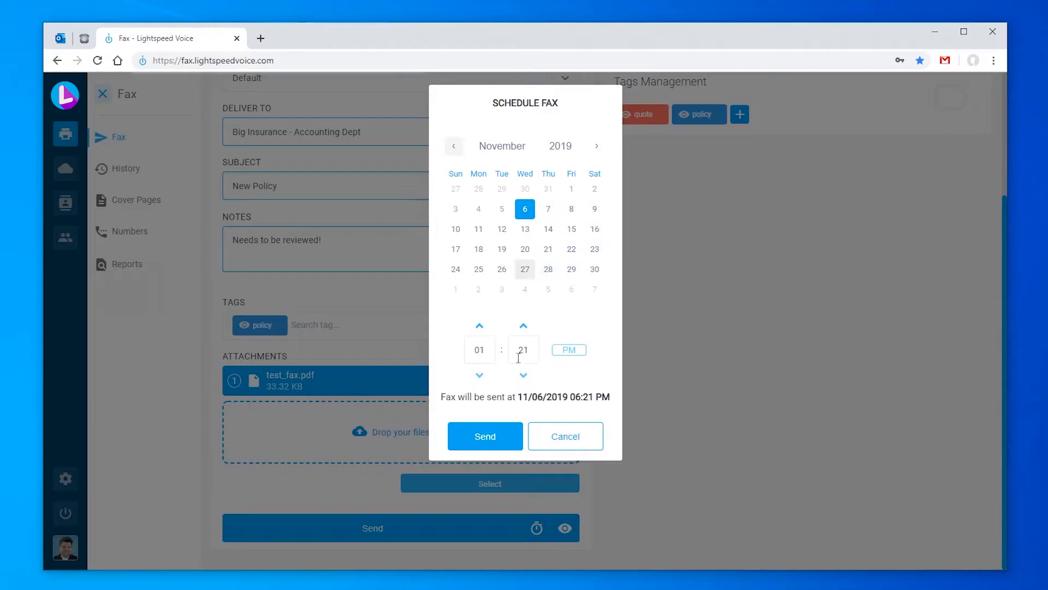
click(564, 436)
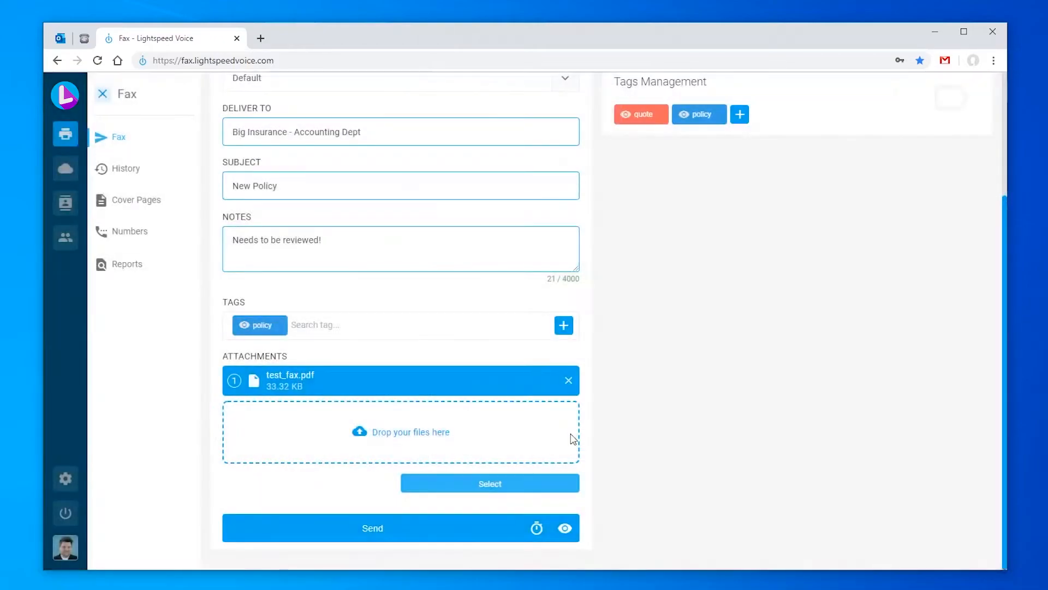
mouse_move(564, 528)
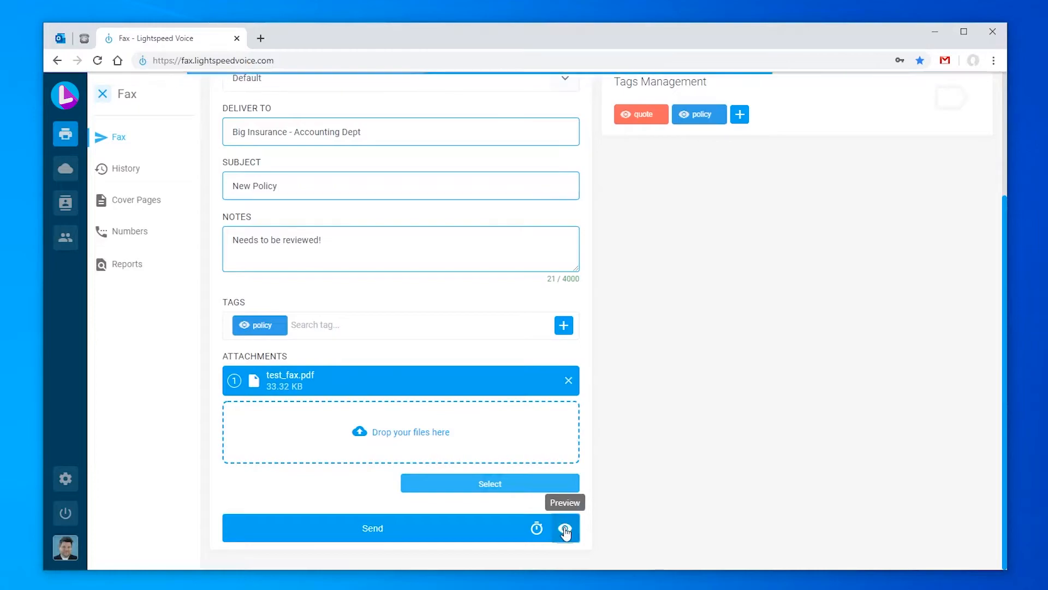
Preview the cover page, close the Preview Fax window, and send the fax
click(564, 528)
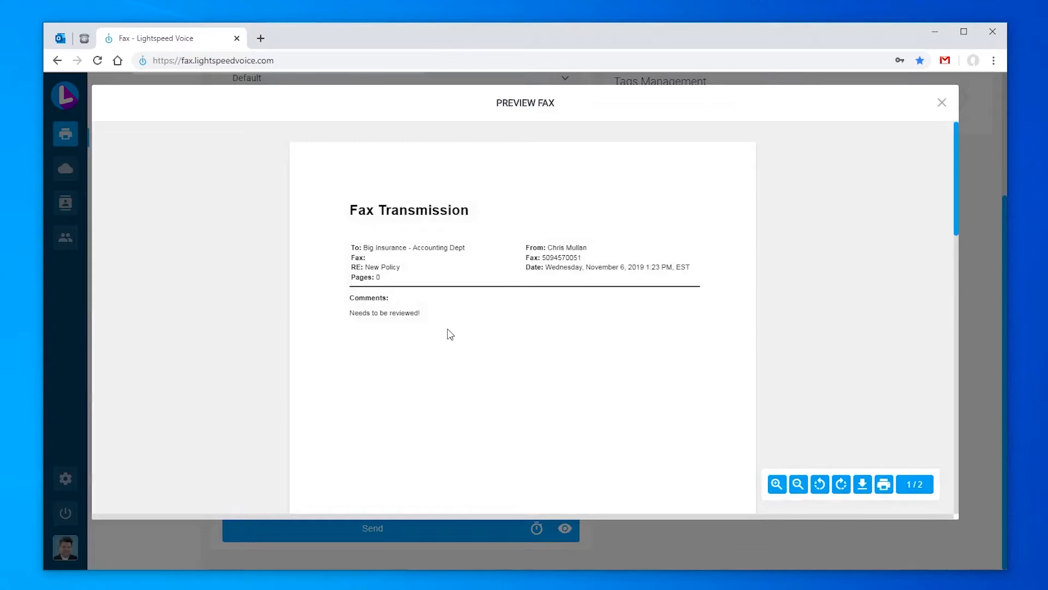
scroll(down, 3)
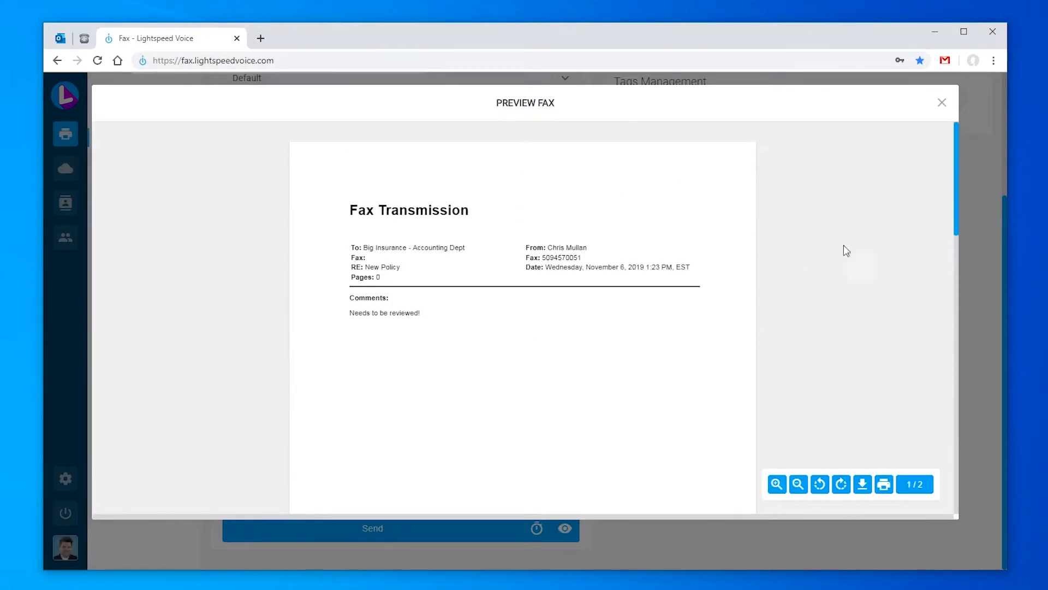
click(942, 103)
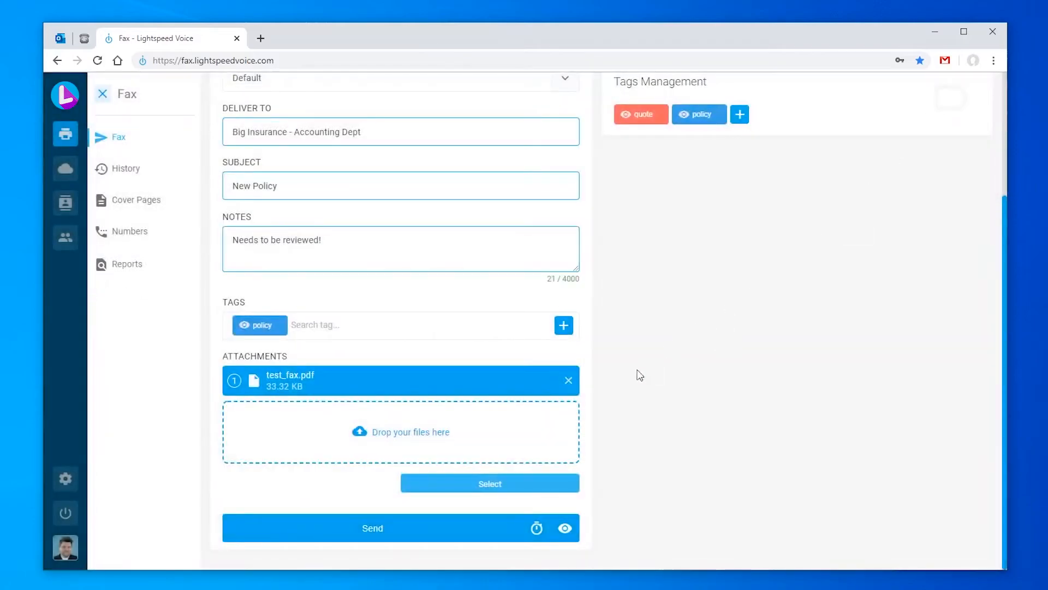
mouse_move(404, 527)
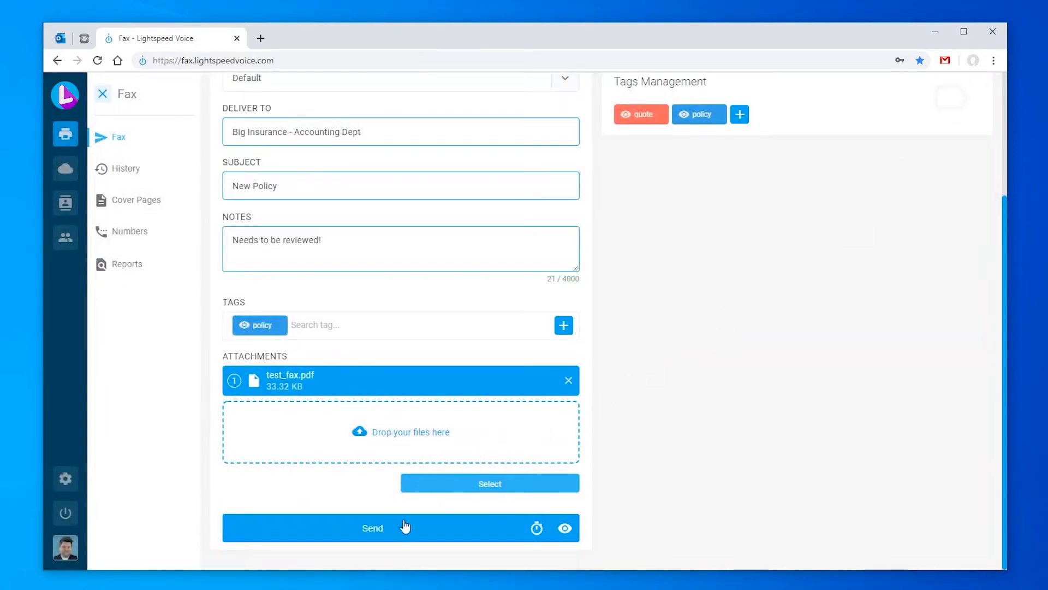
click(372, 529)
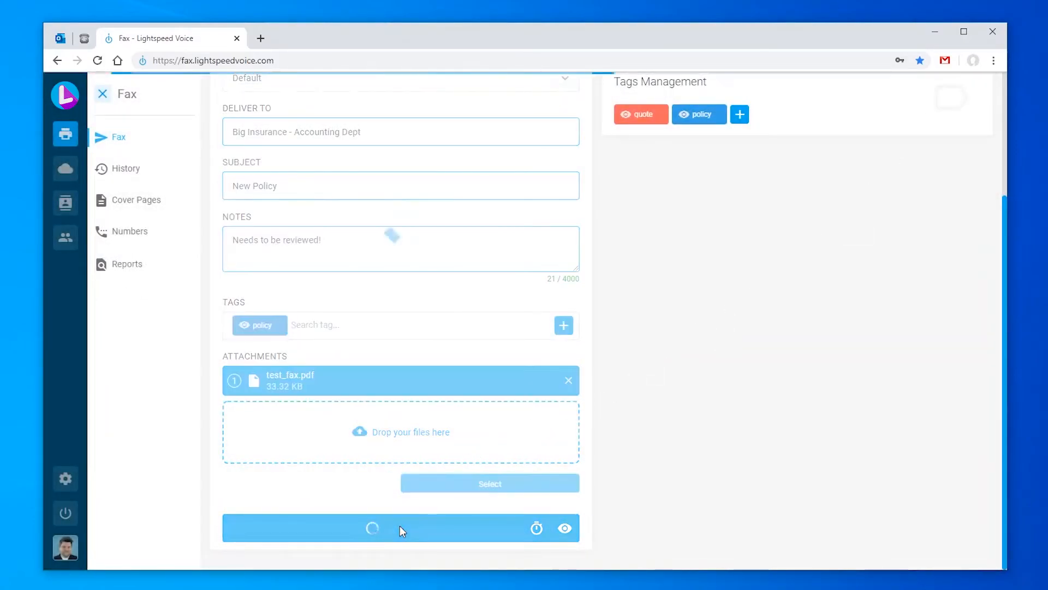
click(400, 528)
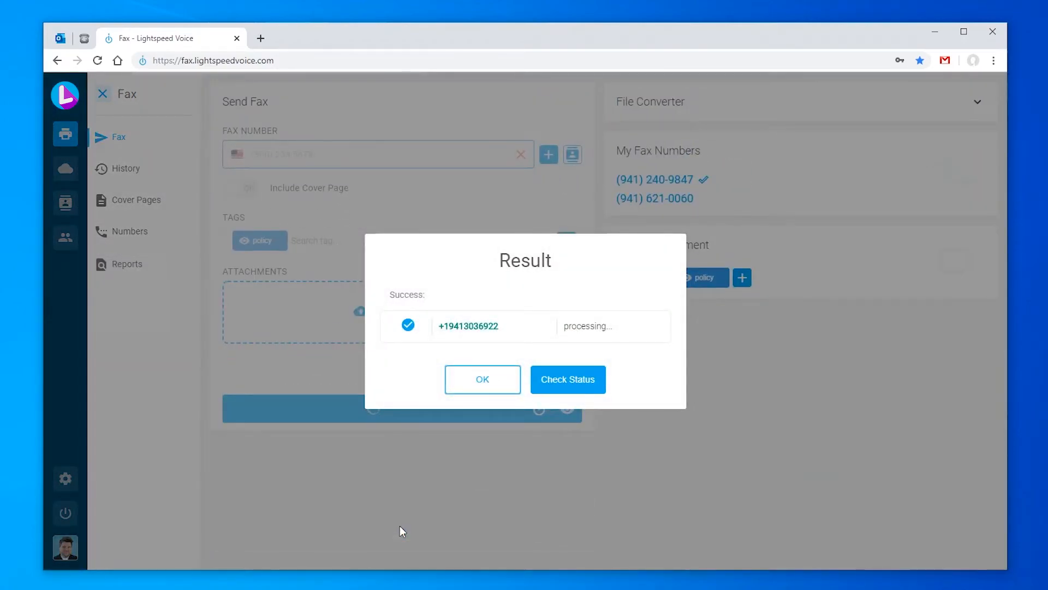
Use Check Status in the Result dialog to reach the Outbound history list
click(567, 379)
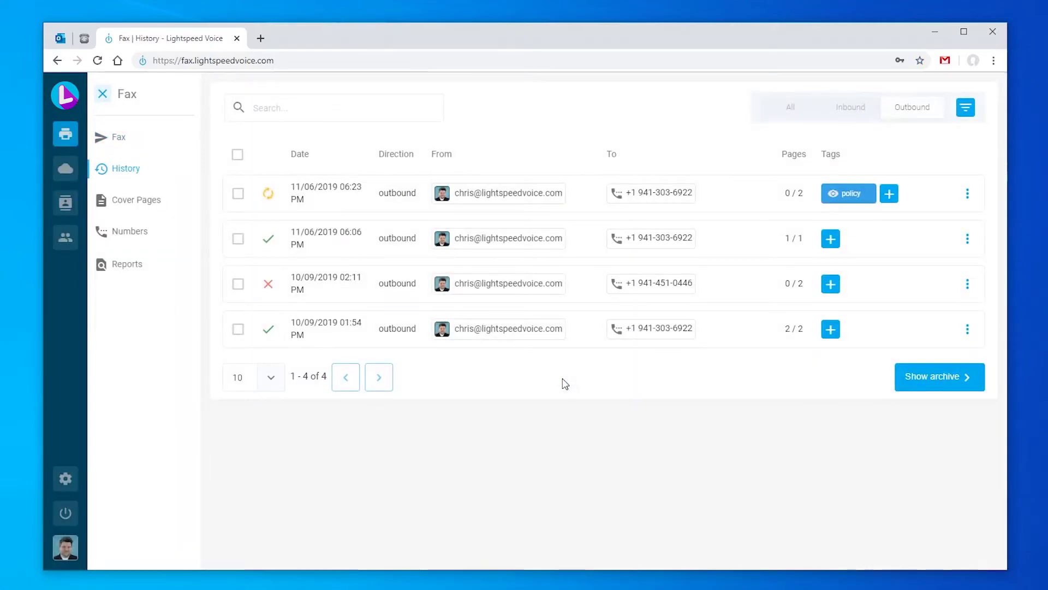
mouse_move(126, 168)
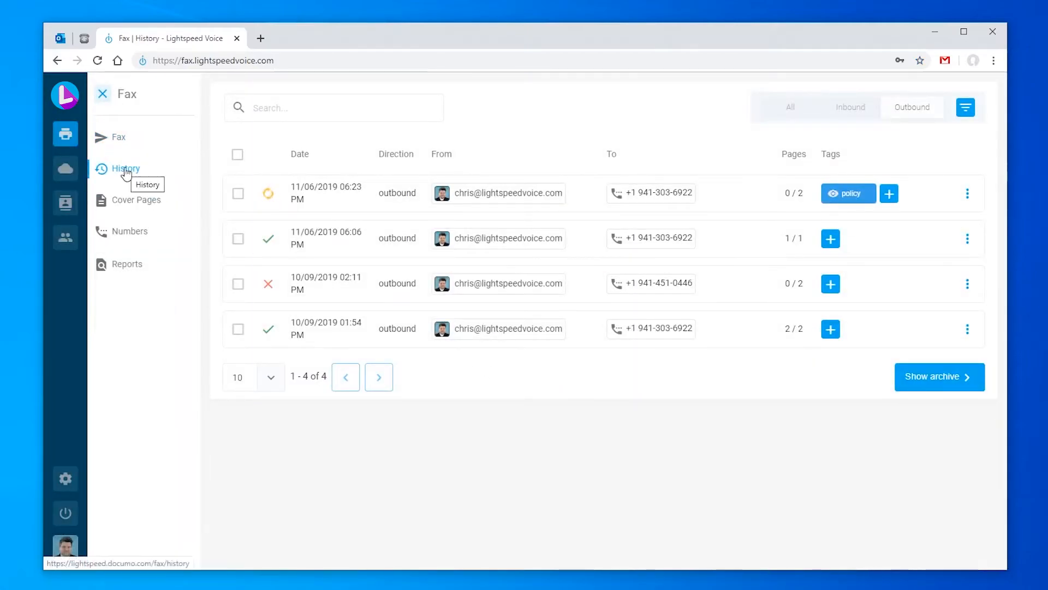
mouse_move(155, 201)
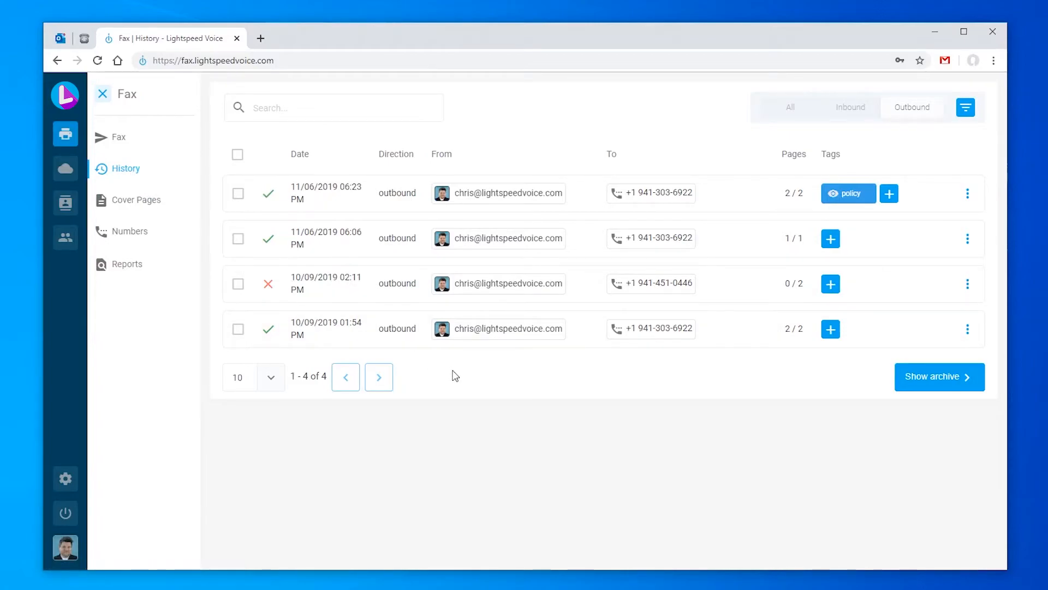
mouse_move(268, 284)
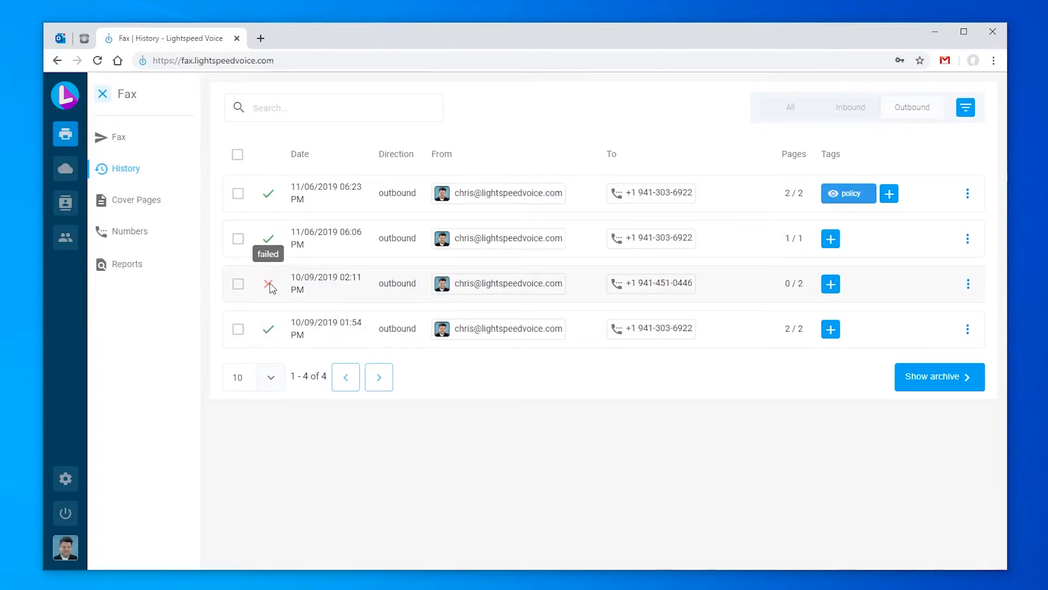
click(967, 284)
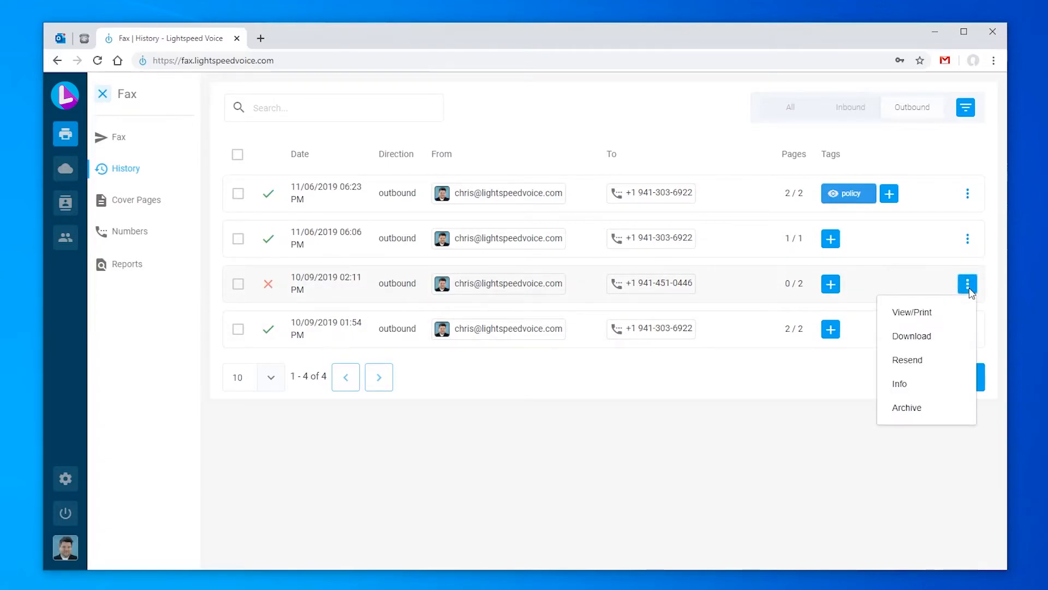
click(899, 383)
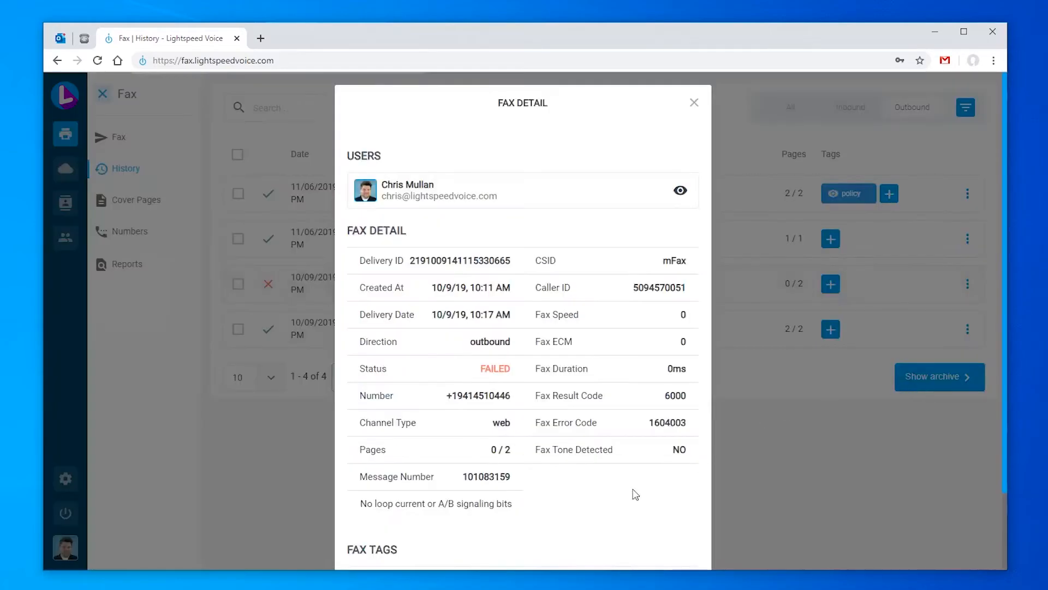
mouse_move(595, 511)
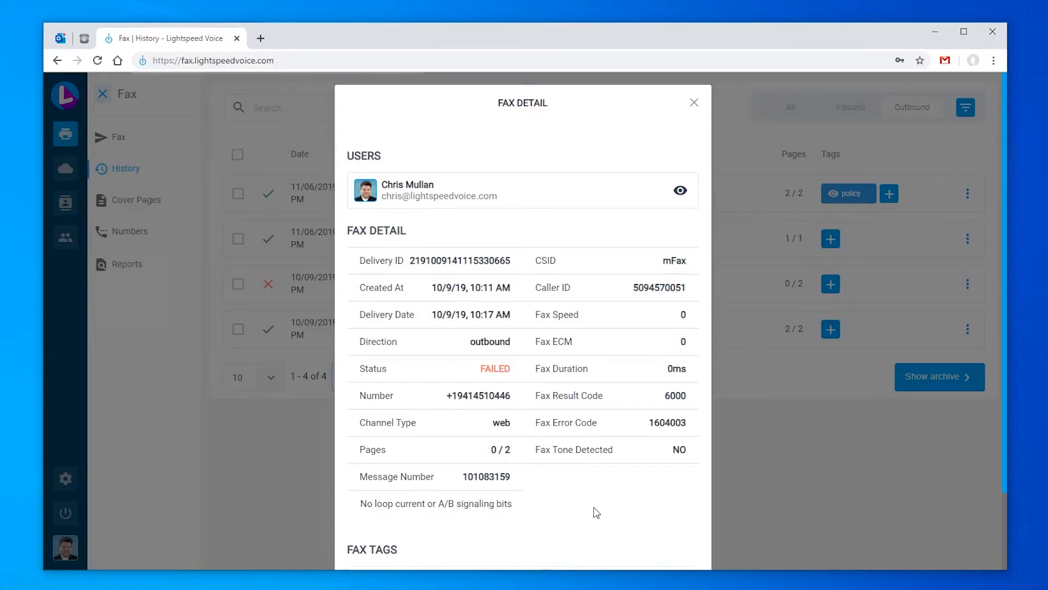
click(693, 103)
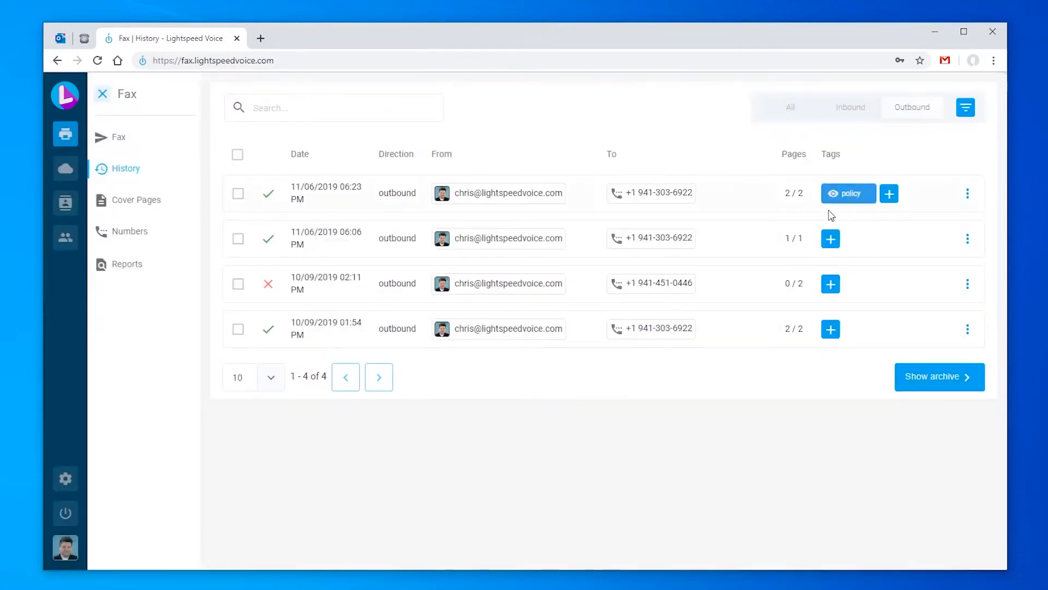
Switch the History page to the All tab listing inbound and outbound faxes
click(968, 283)
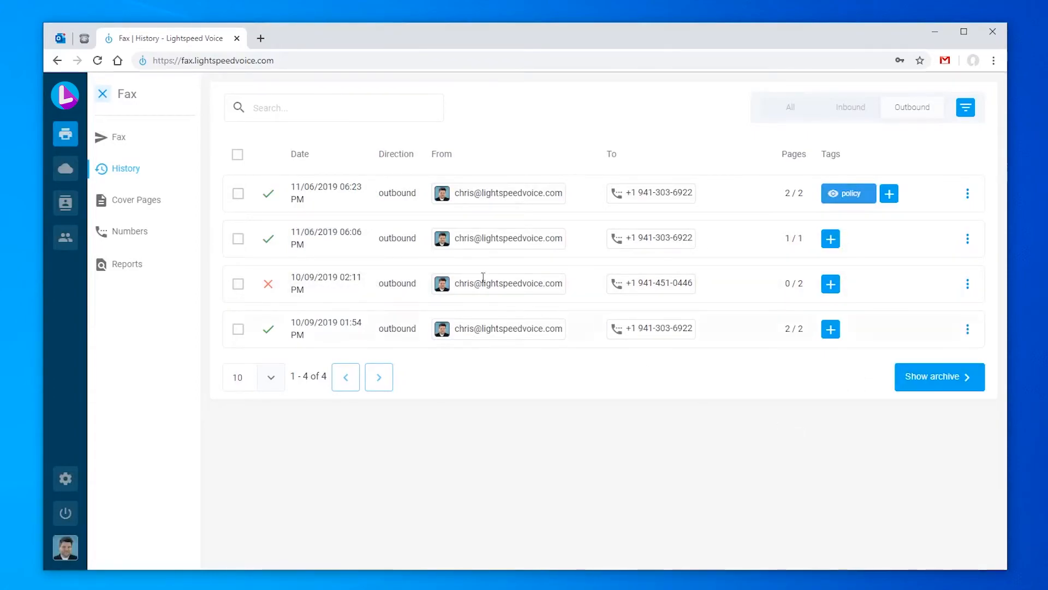
mouse_move(268, 193)
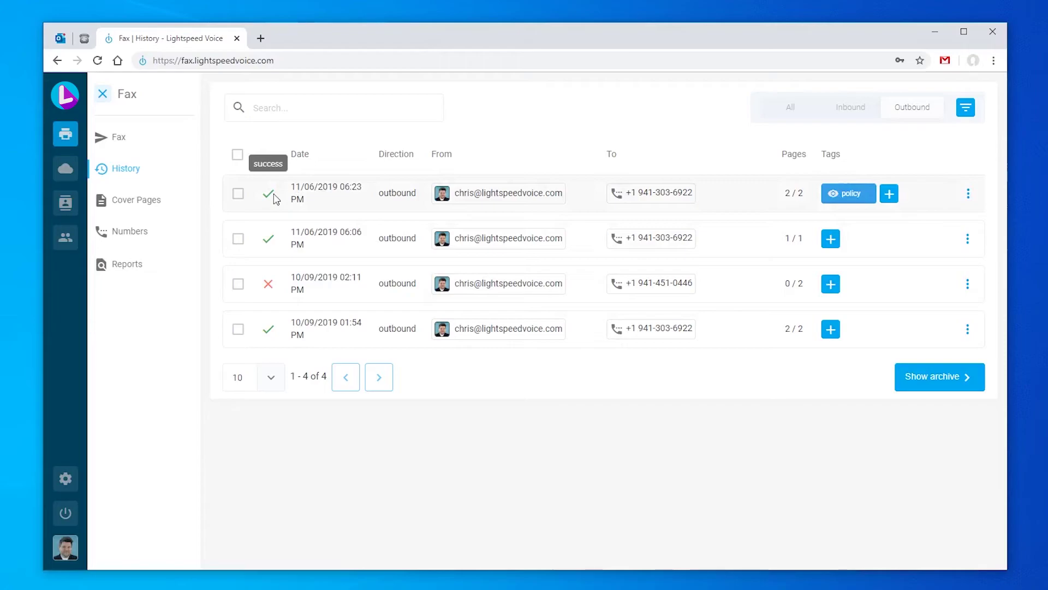
mouse_move(192, 192)
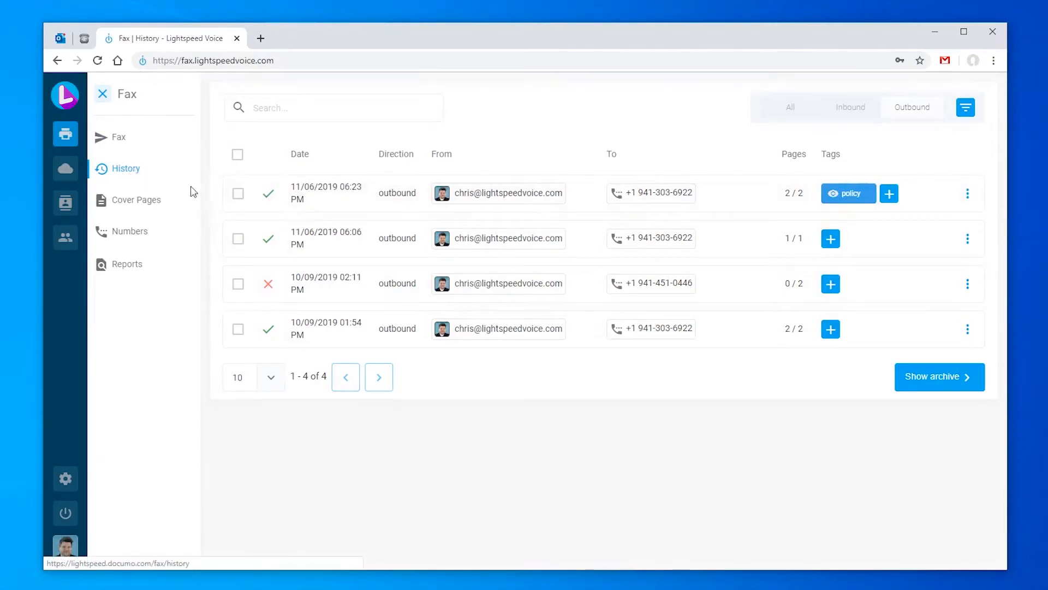
mouse_move(535, 165)
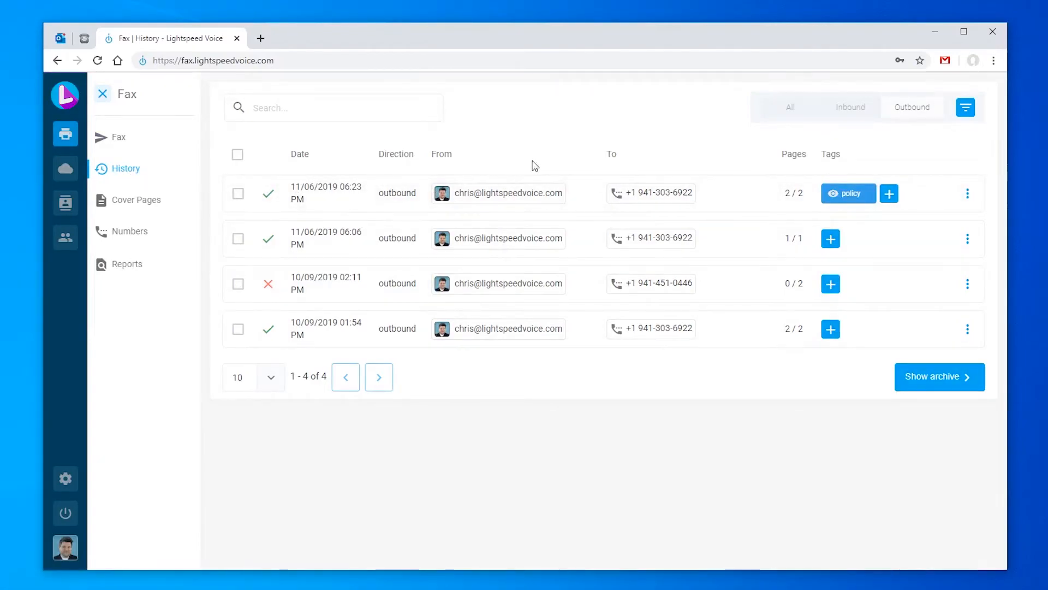
click(791, 107)
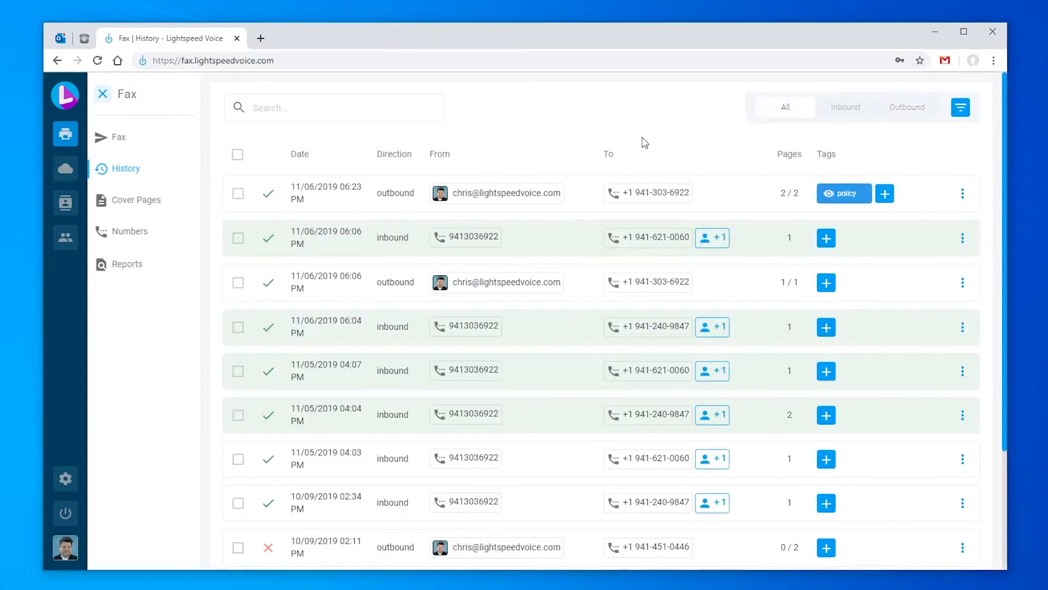
mouse_move(475, 165)
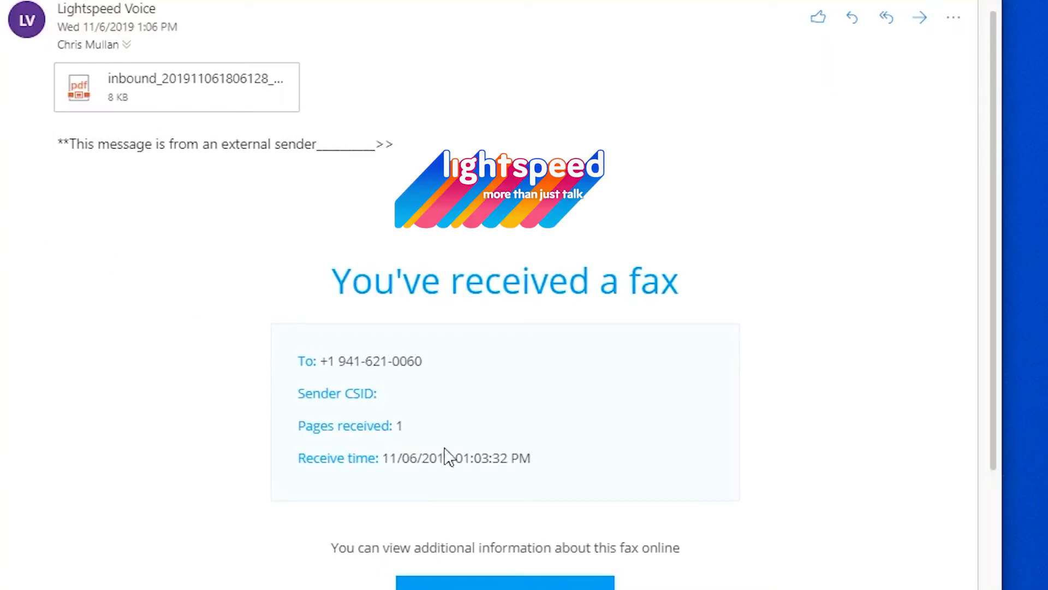
mouse_move(223, 117)
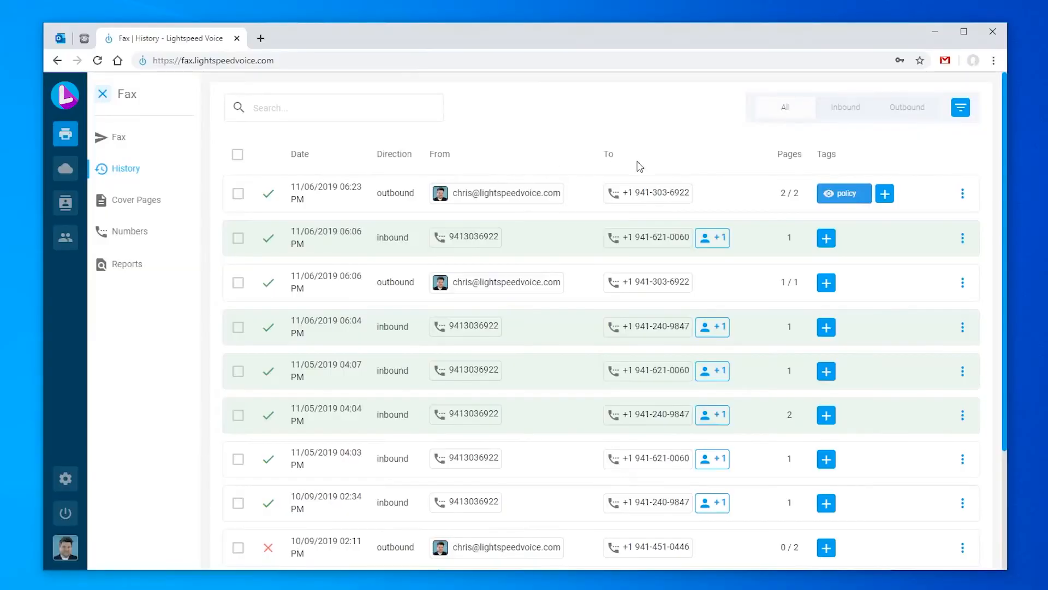
Filter history to Inbound faxes and select three unread rows including the 11/05/2019 04:07 PM fax
click(849, 107)
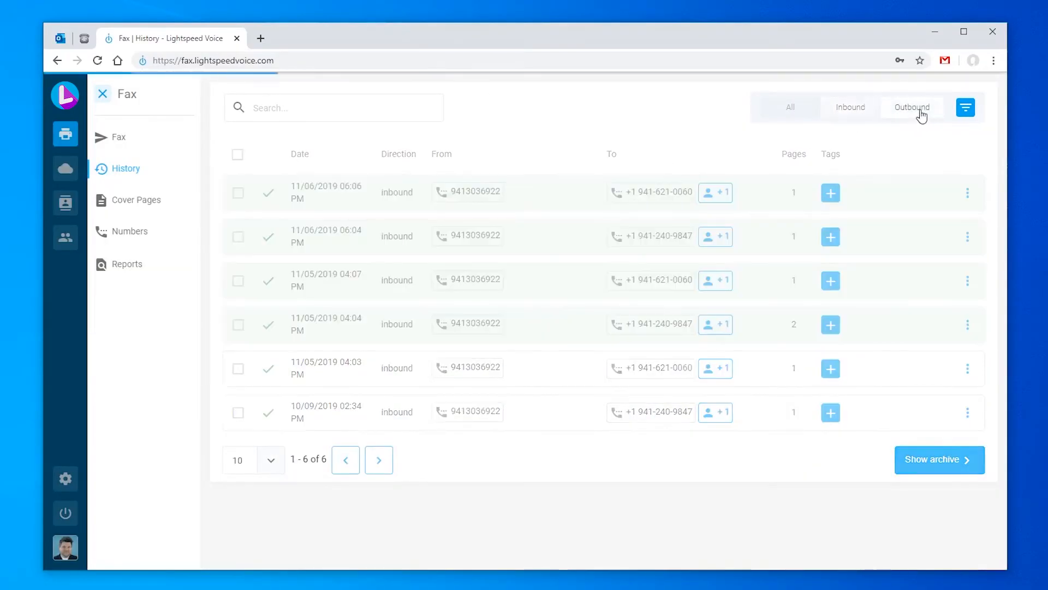
click(785, 107)
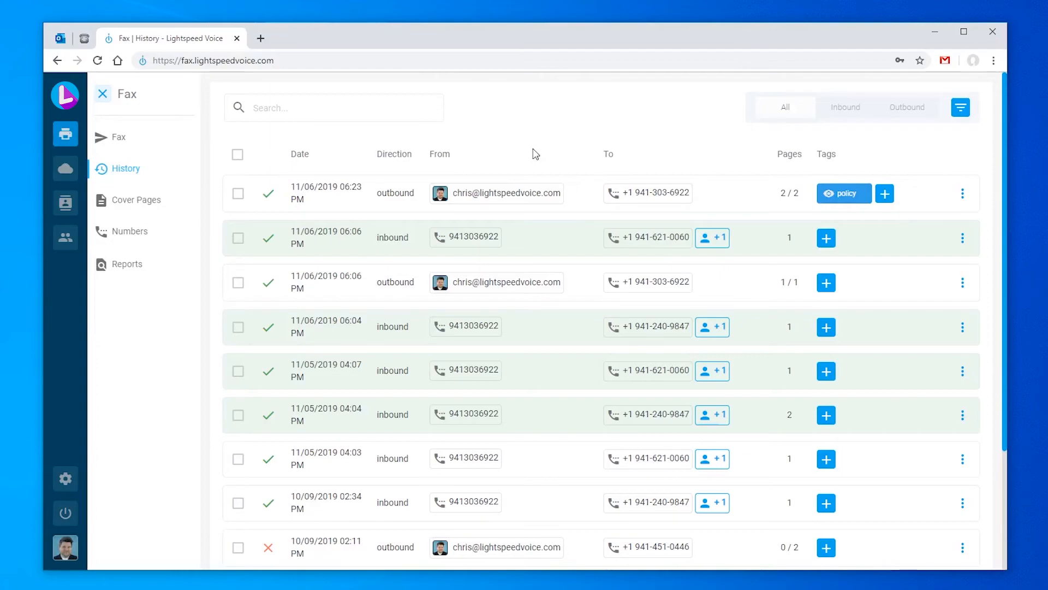
mouse_move(853, 127)
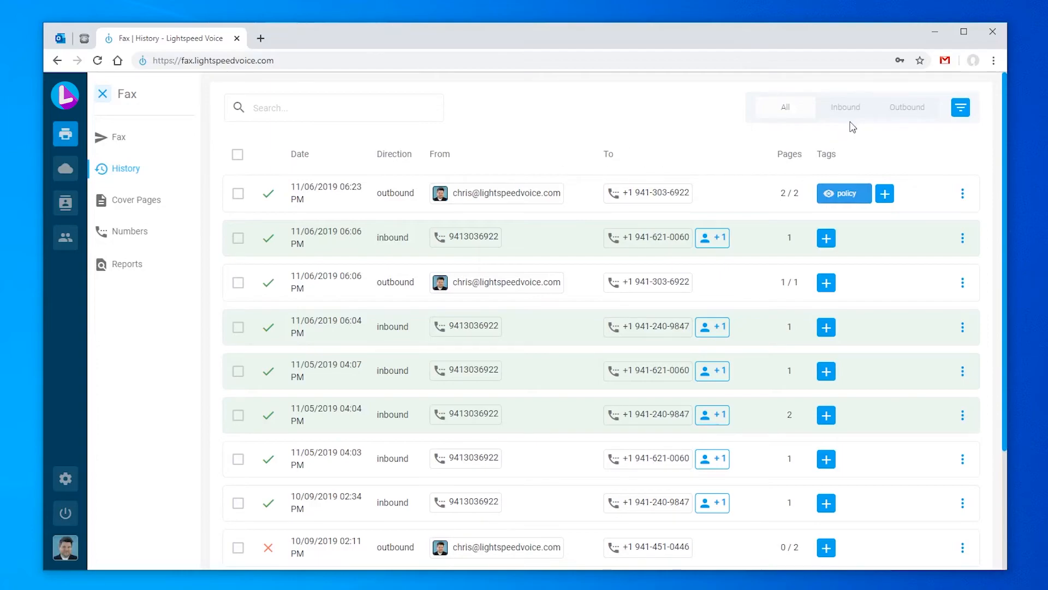
click(844, 107)
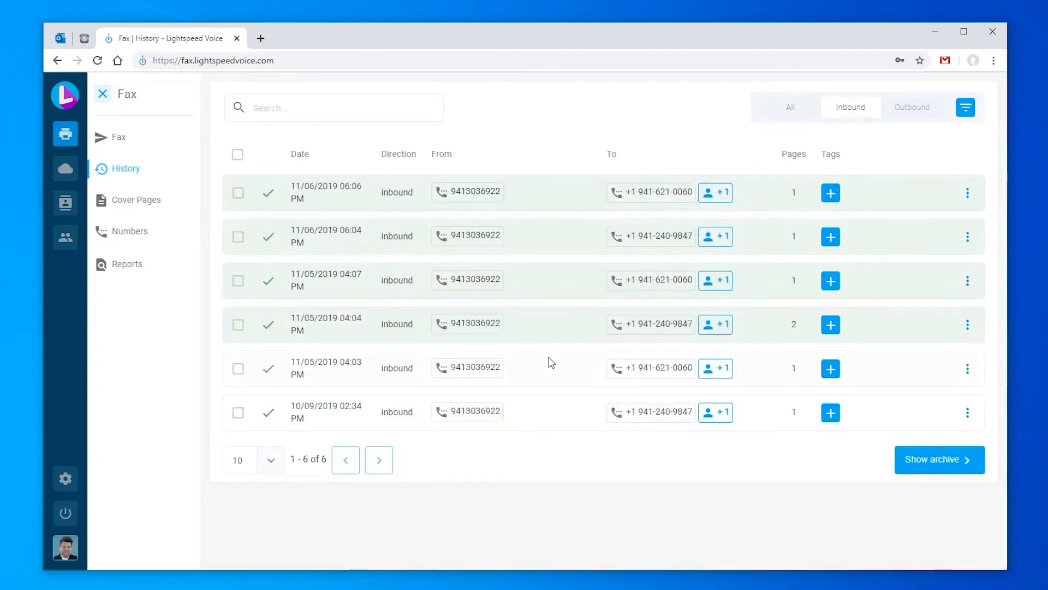
mouse_move(539, 146)
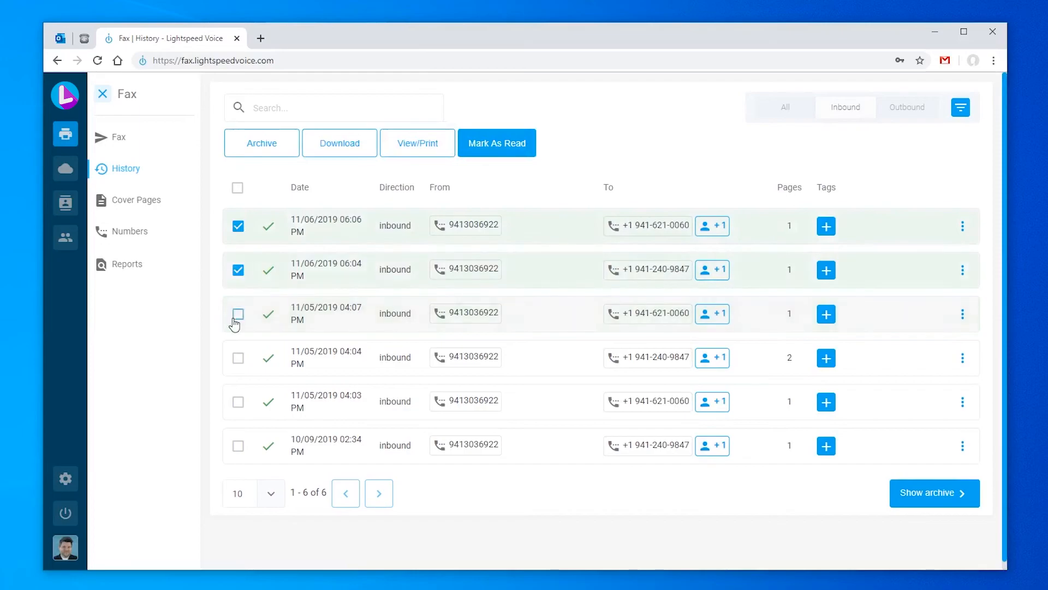
click(237, 314)
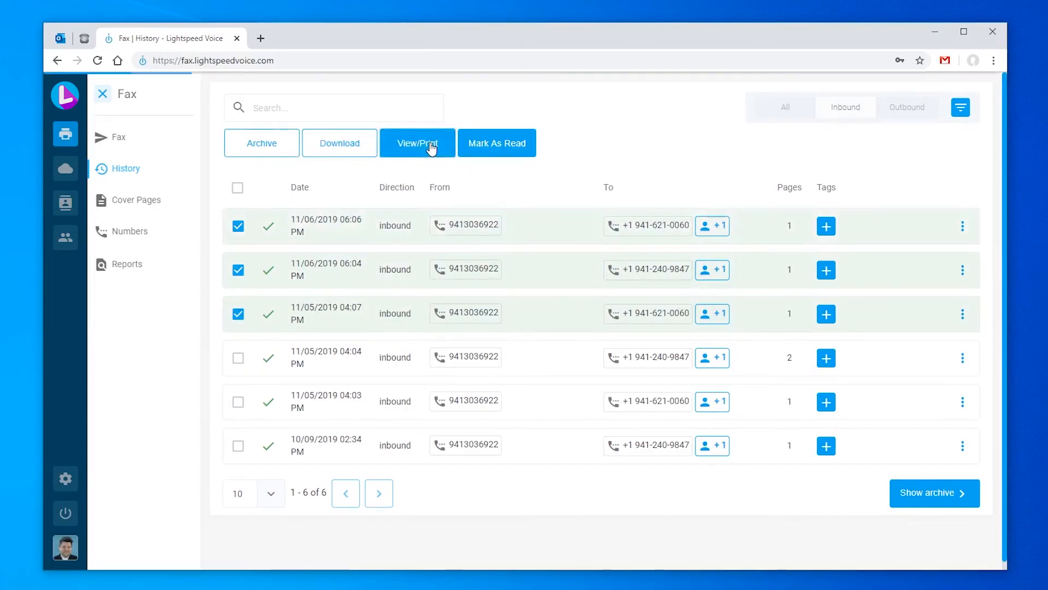
View/Print the selected faxes, mark them as read, and return to the All history list
click(416, 142)
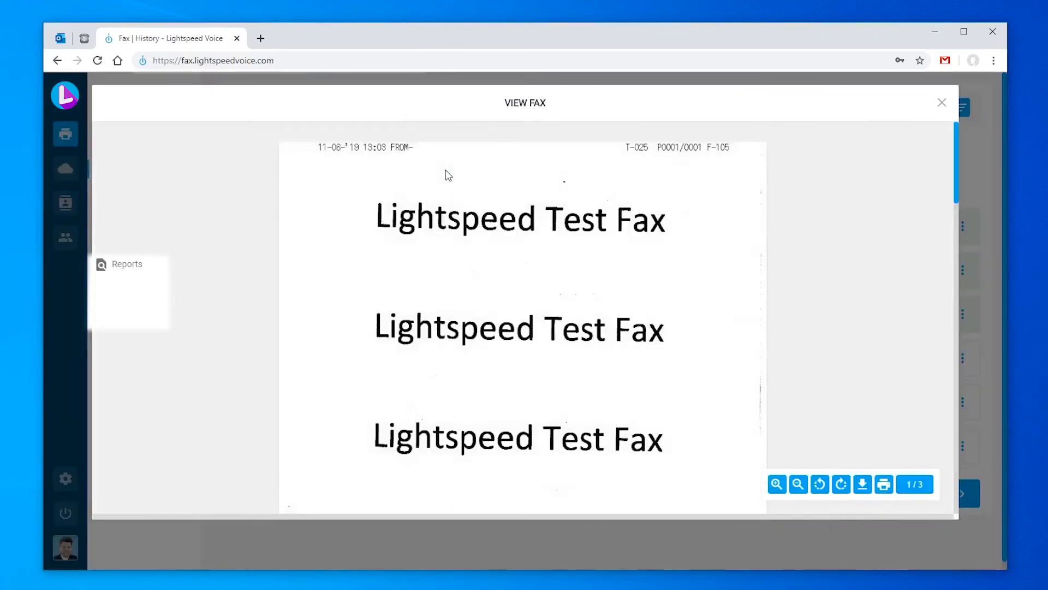
click(941, 103)
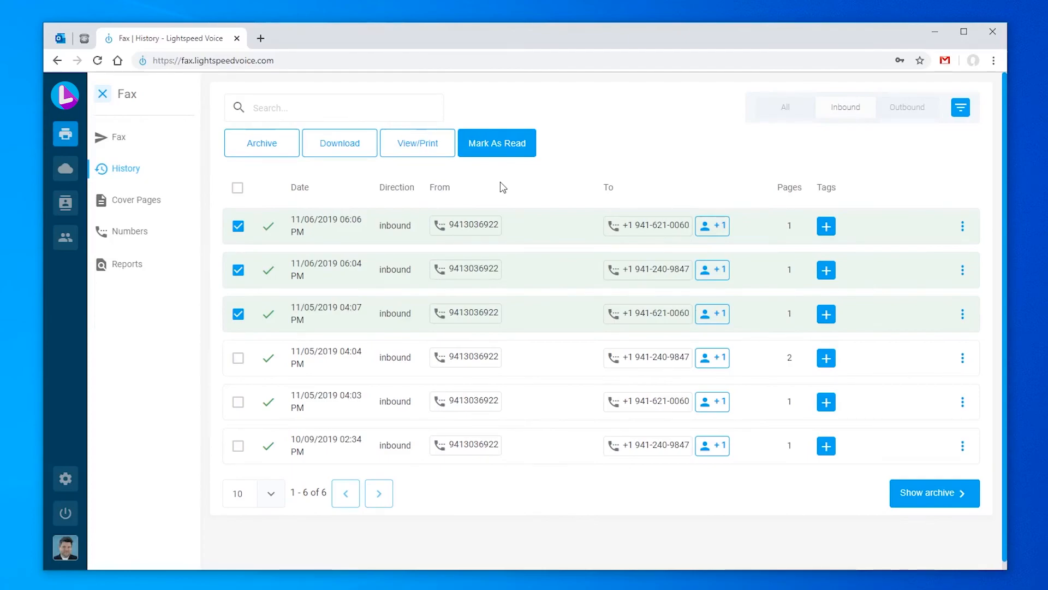
mouse_move(508, 153)
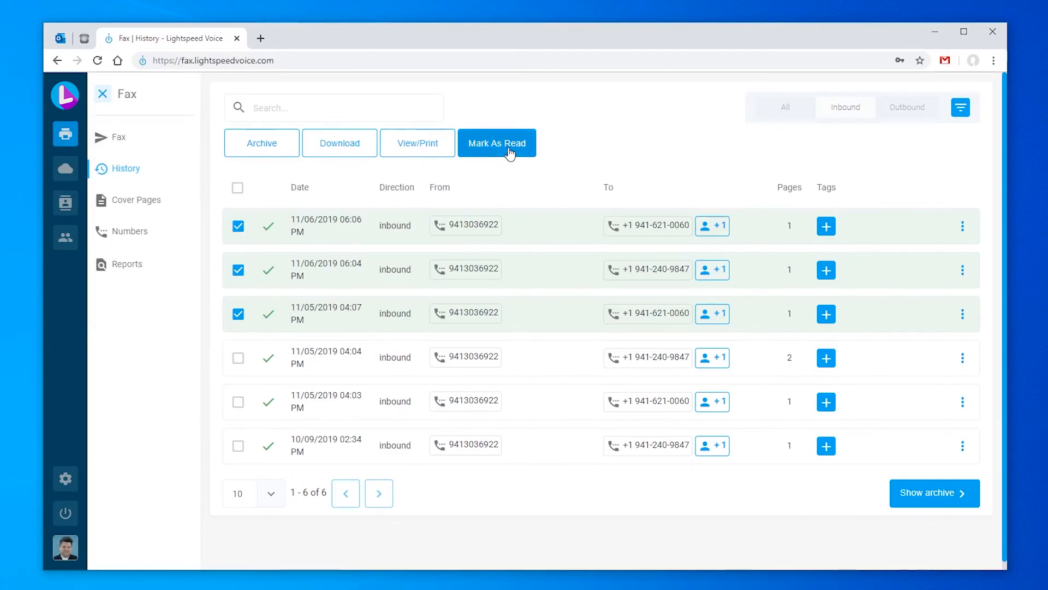
click(497, 142)
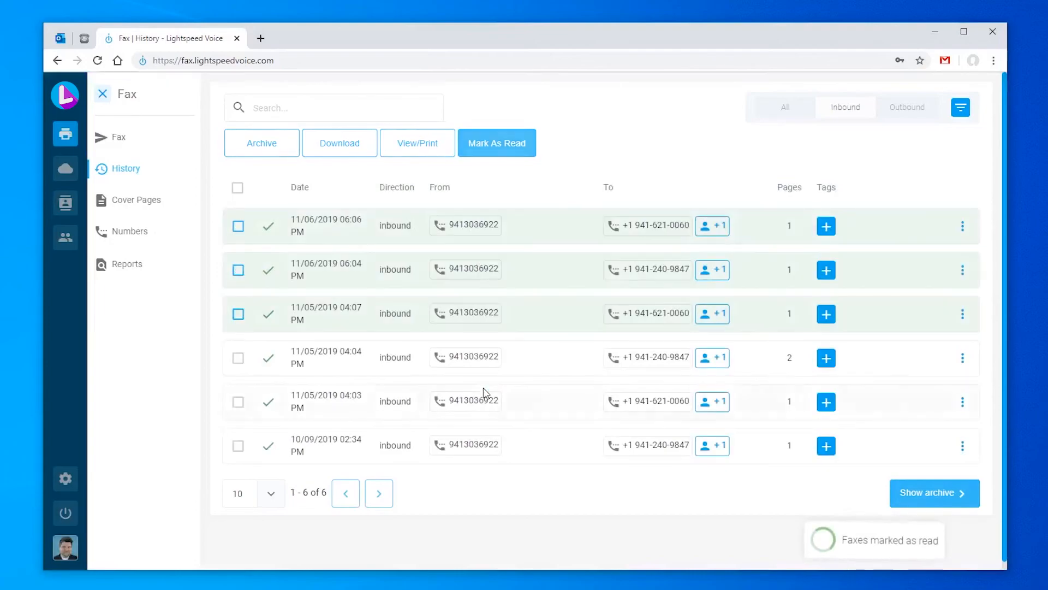
click(788, 107)
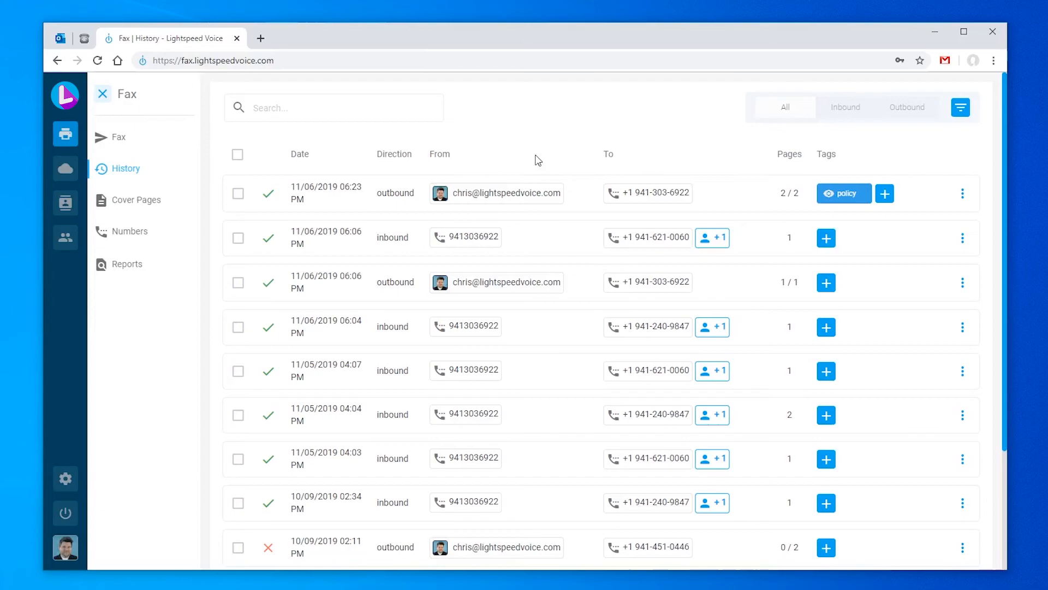
click(335, 107)
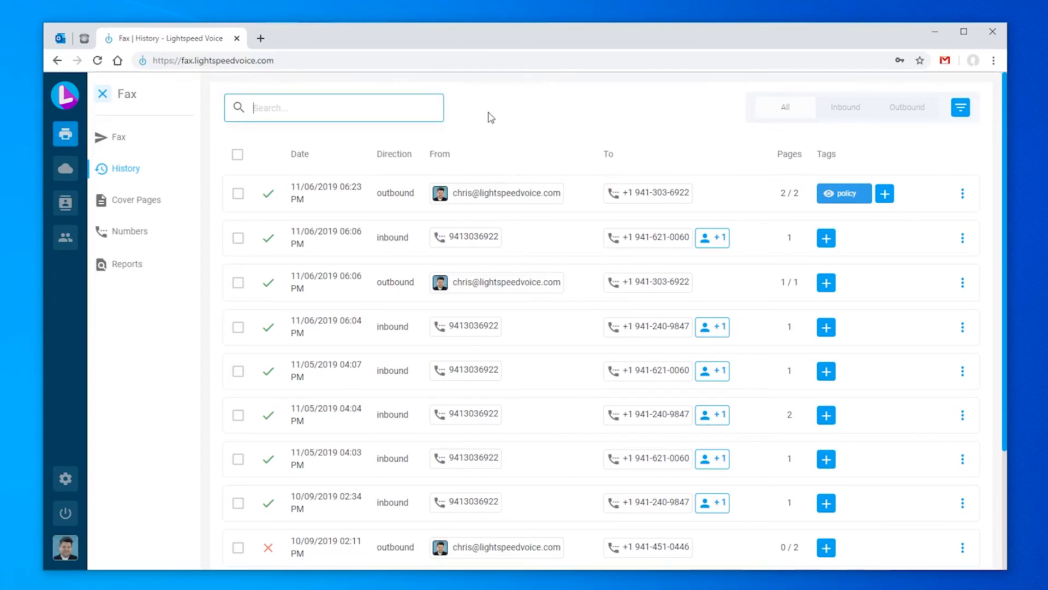
text(941621)
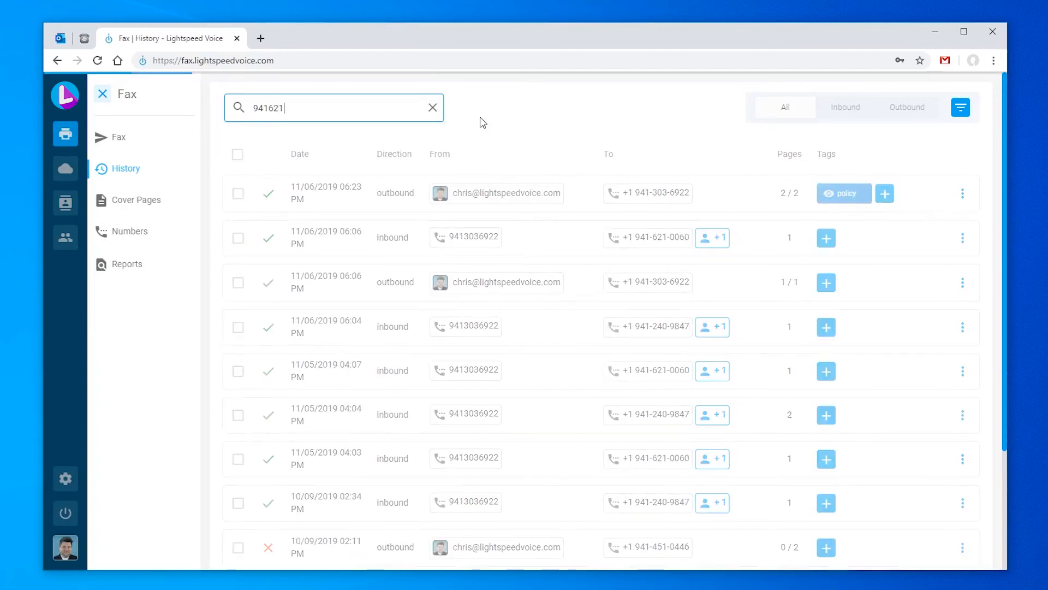
text(0060)
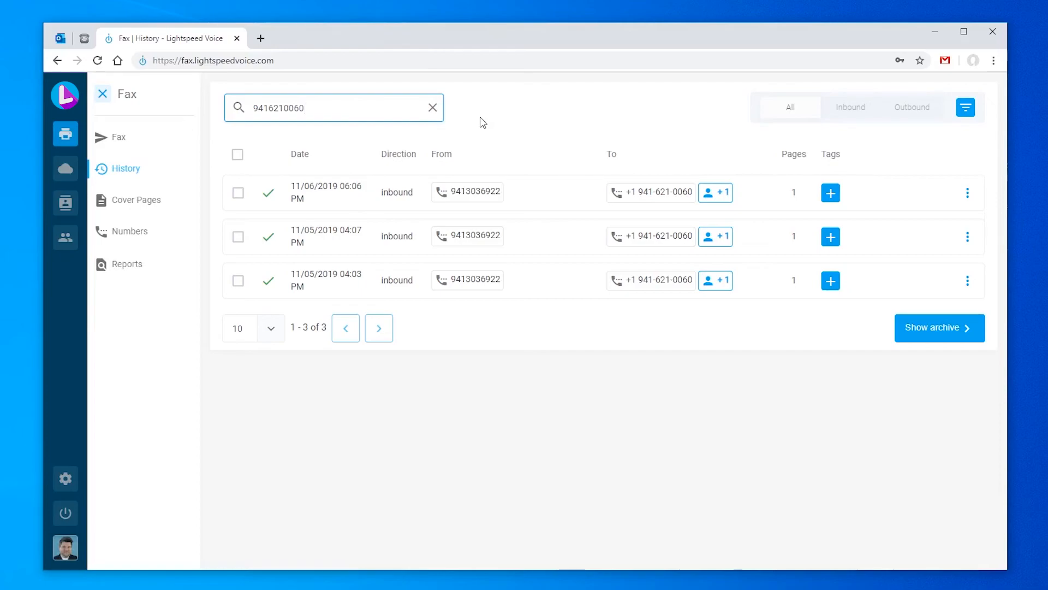
Filter results to the date range 11/01/2019 - 11/05/2019, leaving two inbound faxes
click(965, 107)
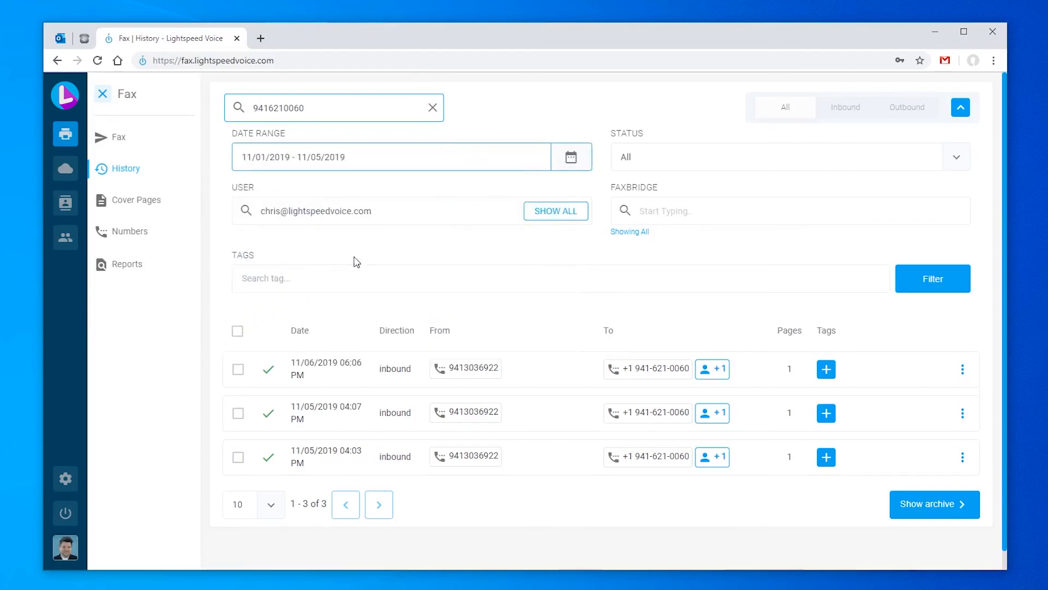
click(789, 156)
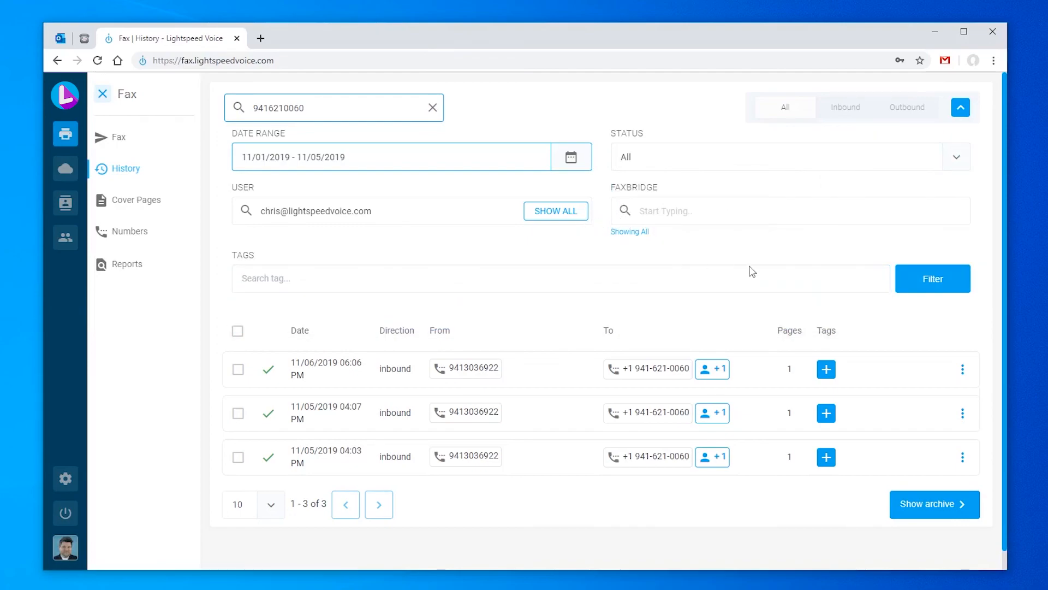
click(931, 279)
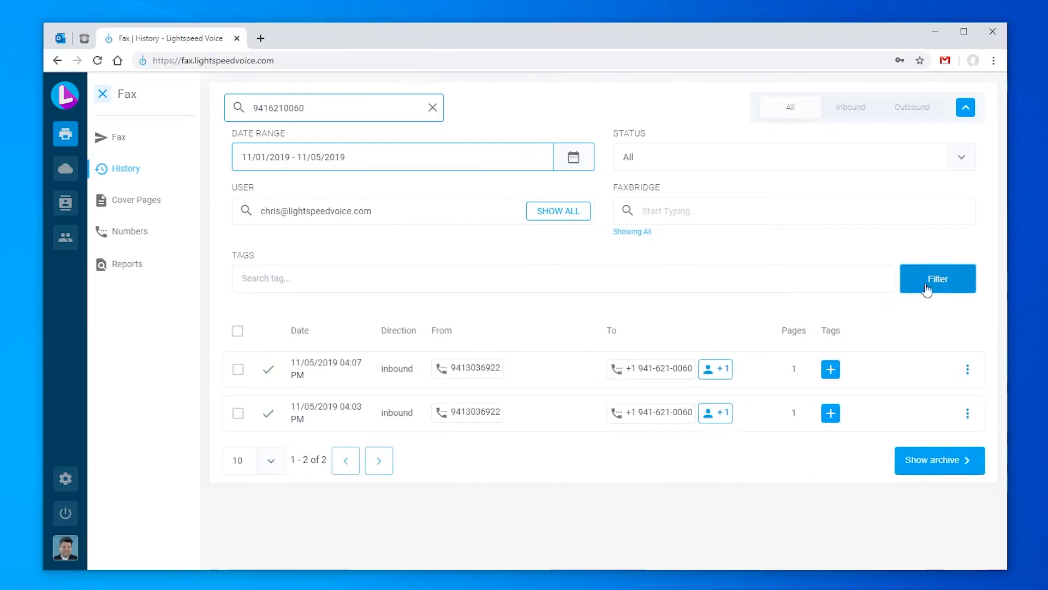